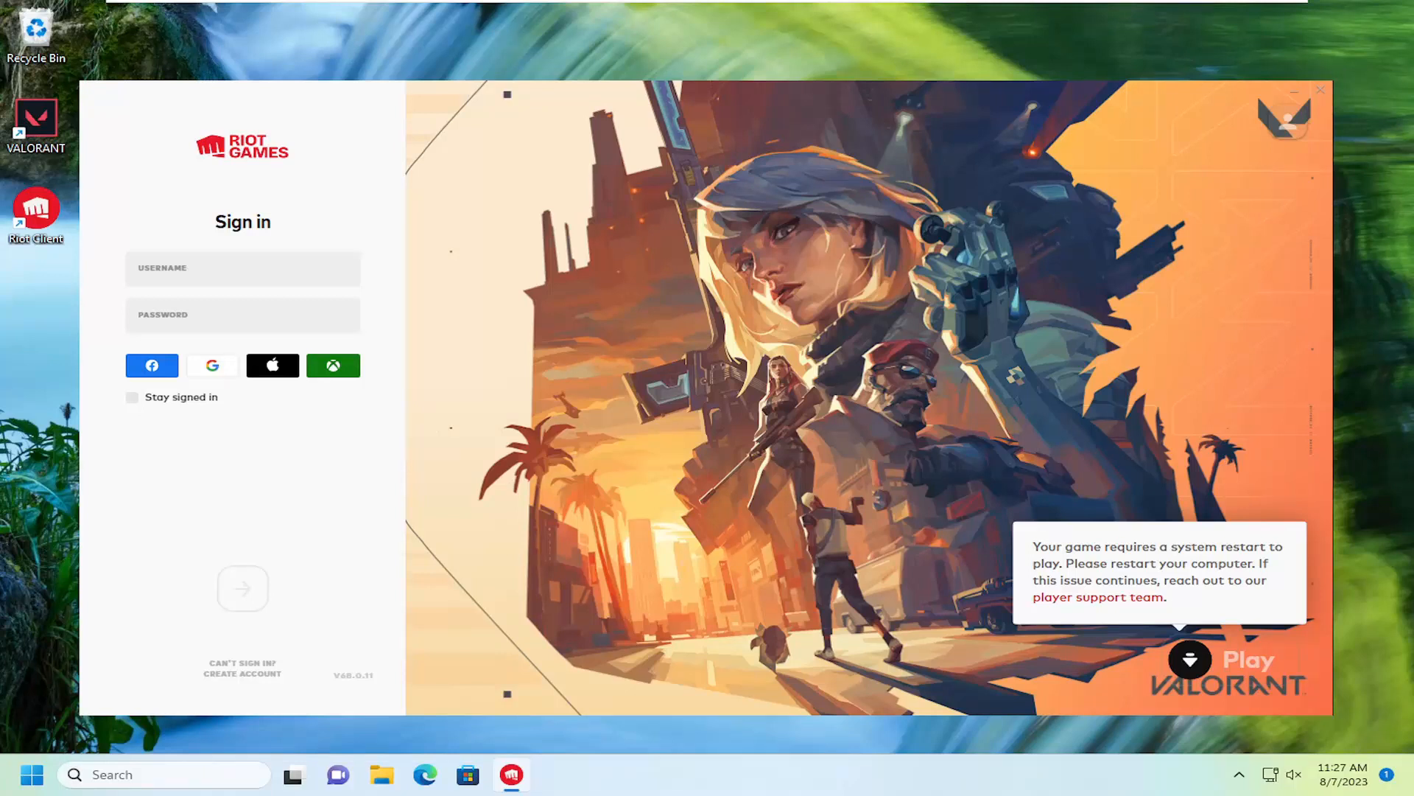
pyautogui.moveTo(1008, 593)
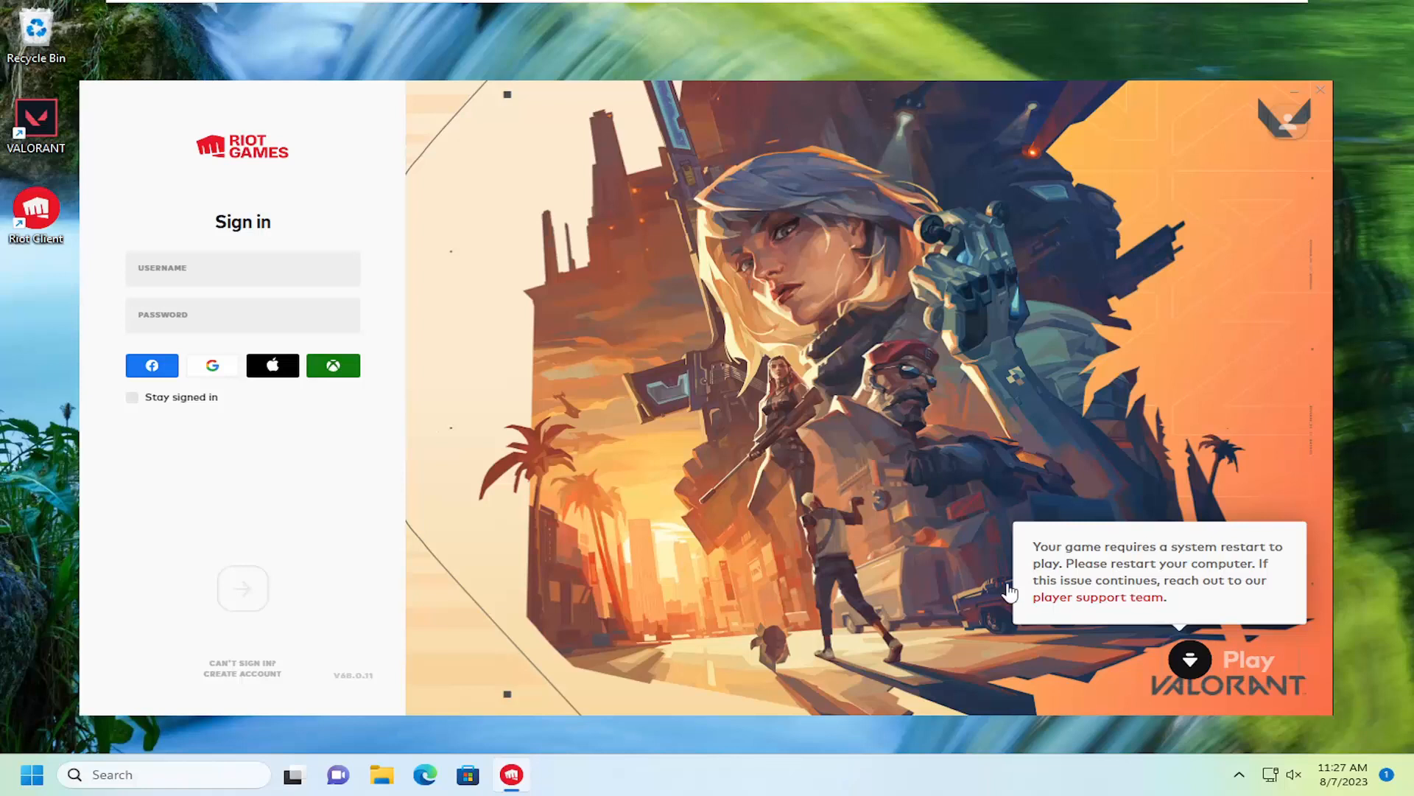
pyautogui.moveTo(1204, 587)
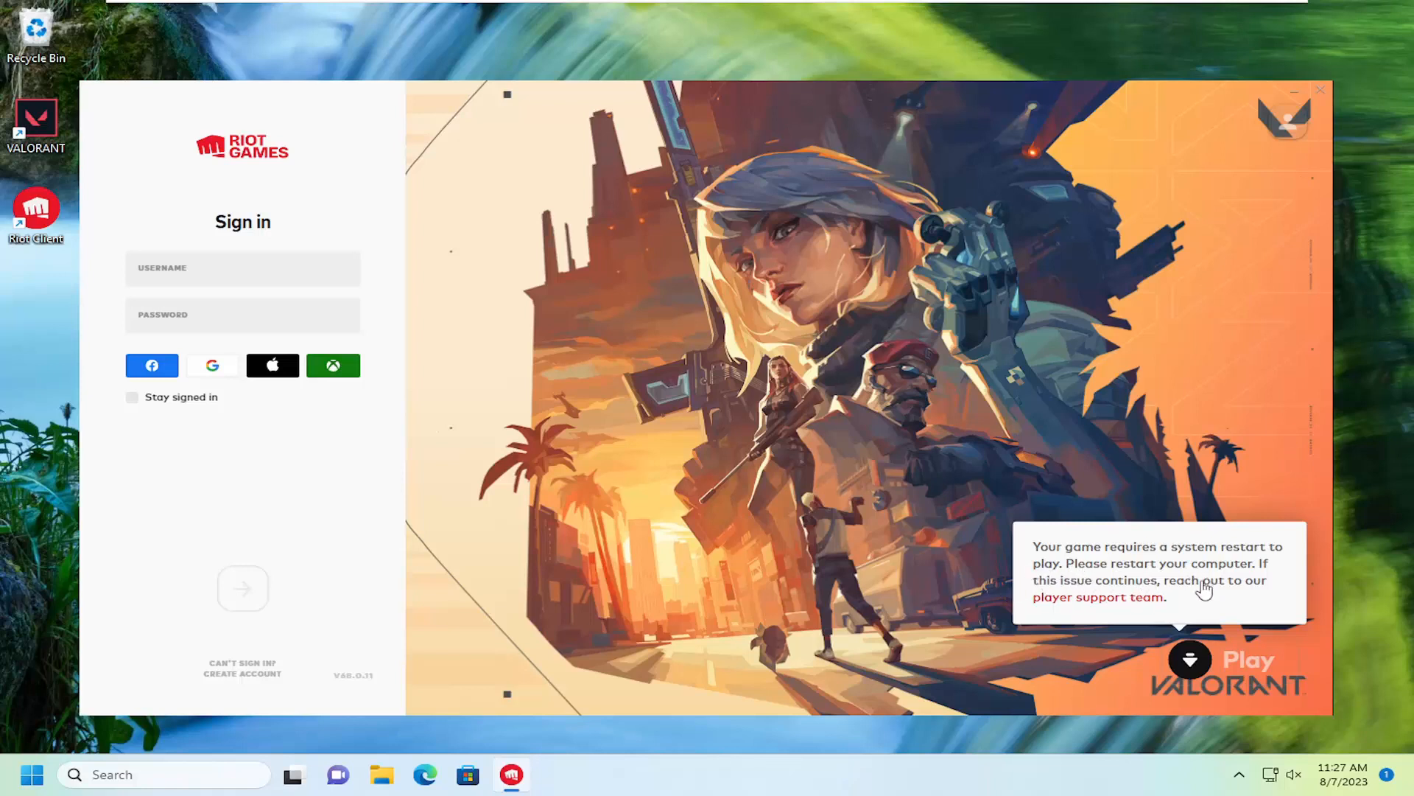
pyautogui.moveTo(1086, 621)
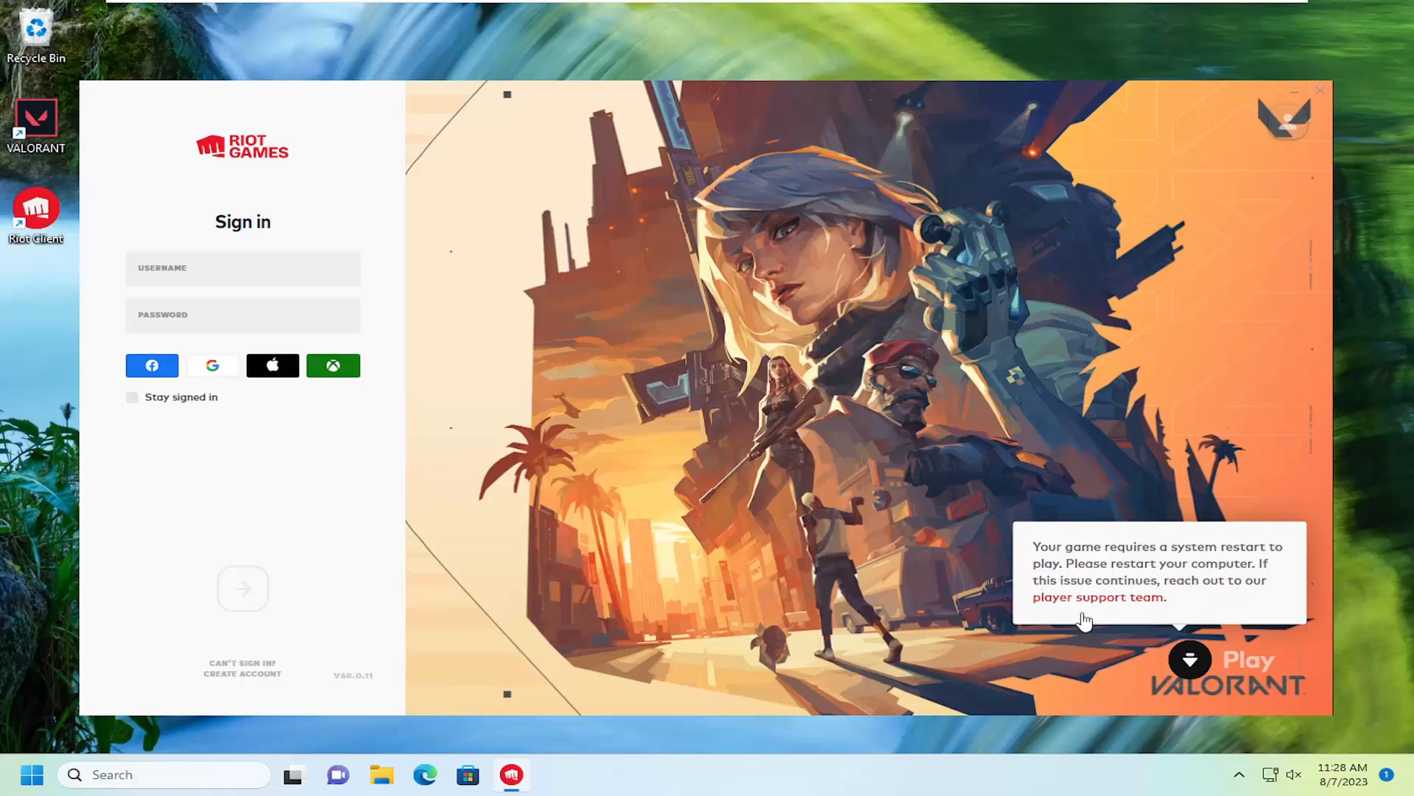
pyautogui.moveTo(738, 480)
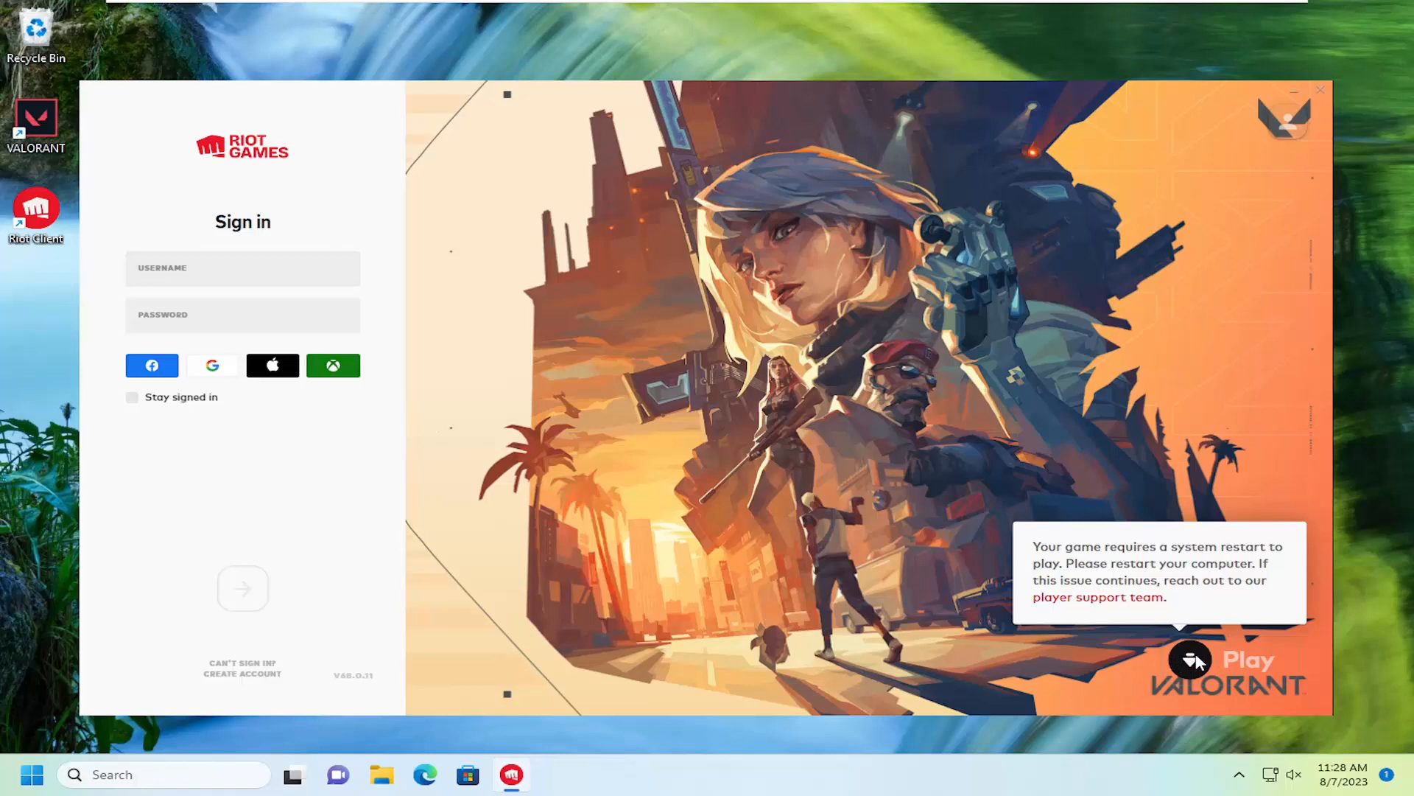
pyautogui.moveTo(1192, 659)
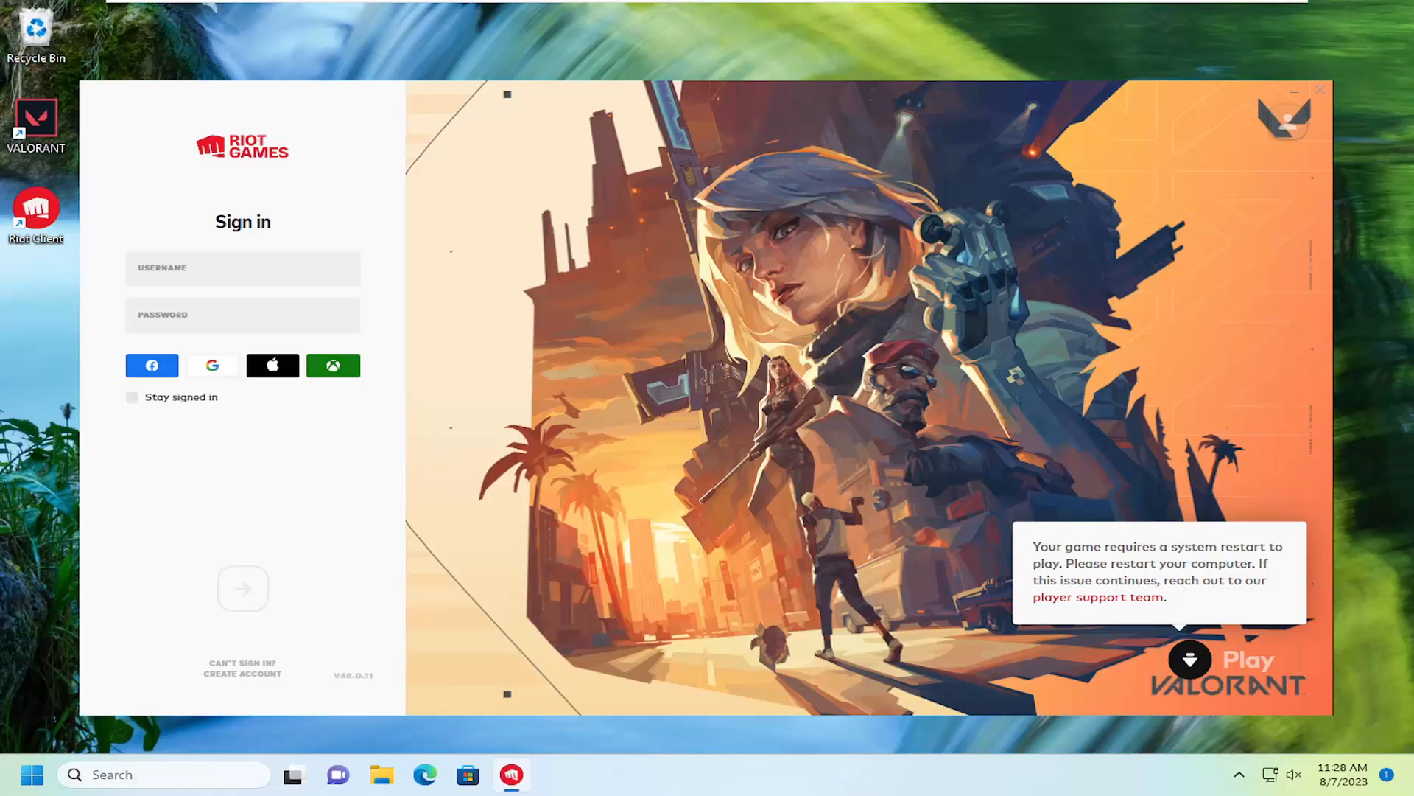
pyautogui.moveTo(946, 324)
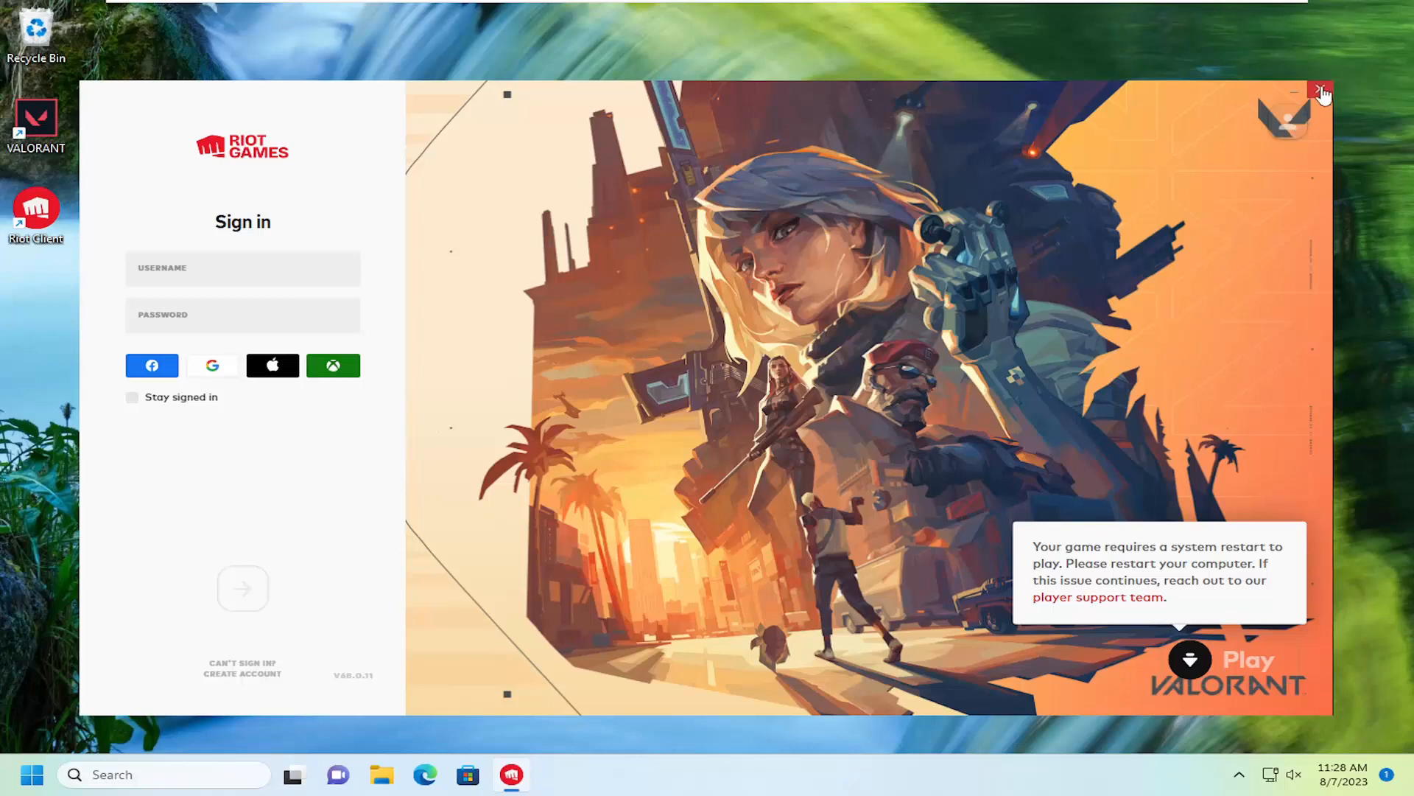
# Close Riot Client and restart the PC from the Start button's power menu
pyautogui.click(1322, 95)
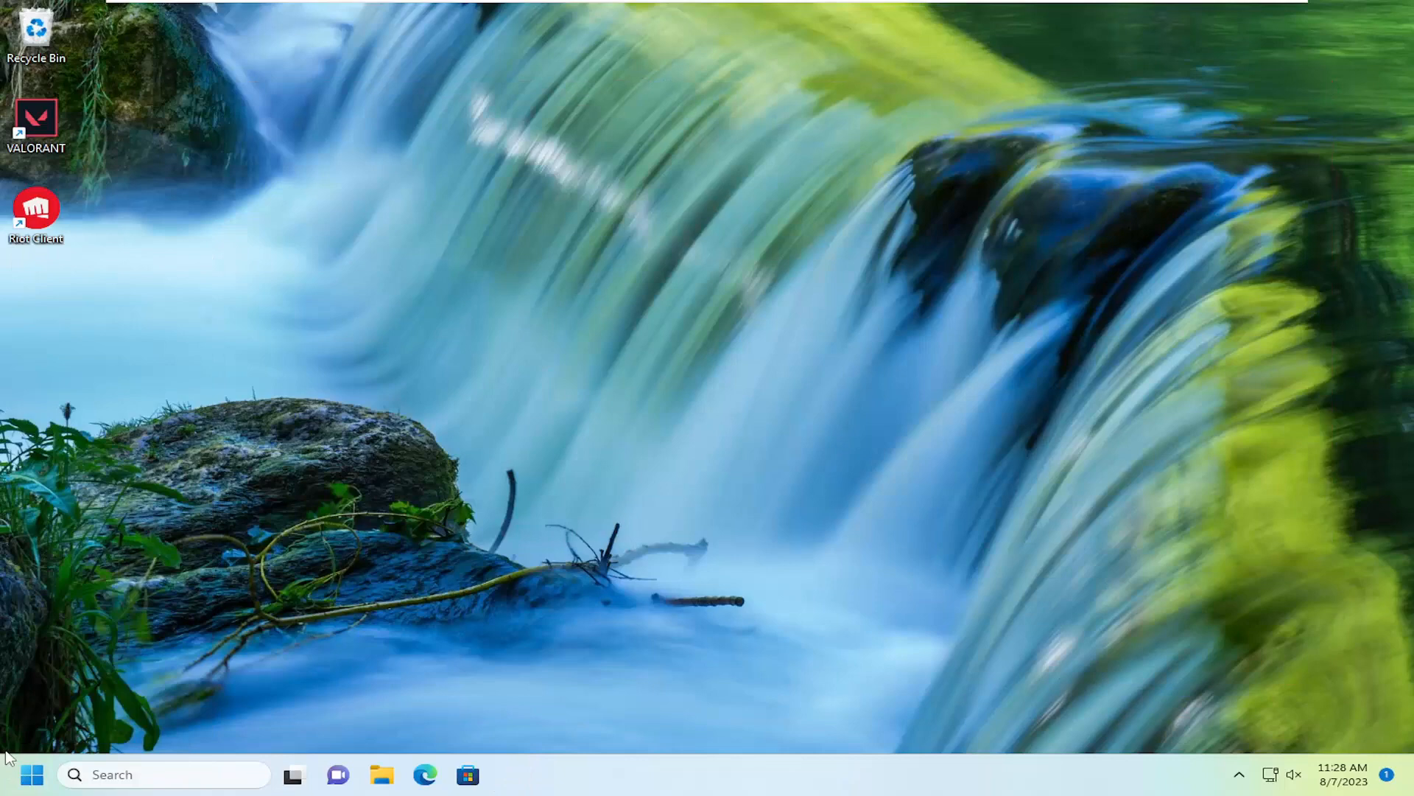
pyautogui.rightClick(34, 774)
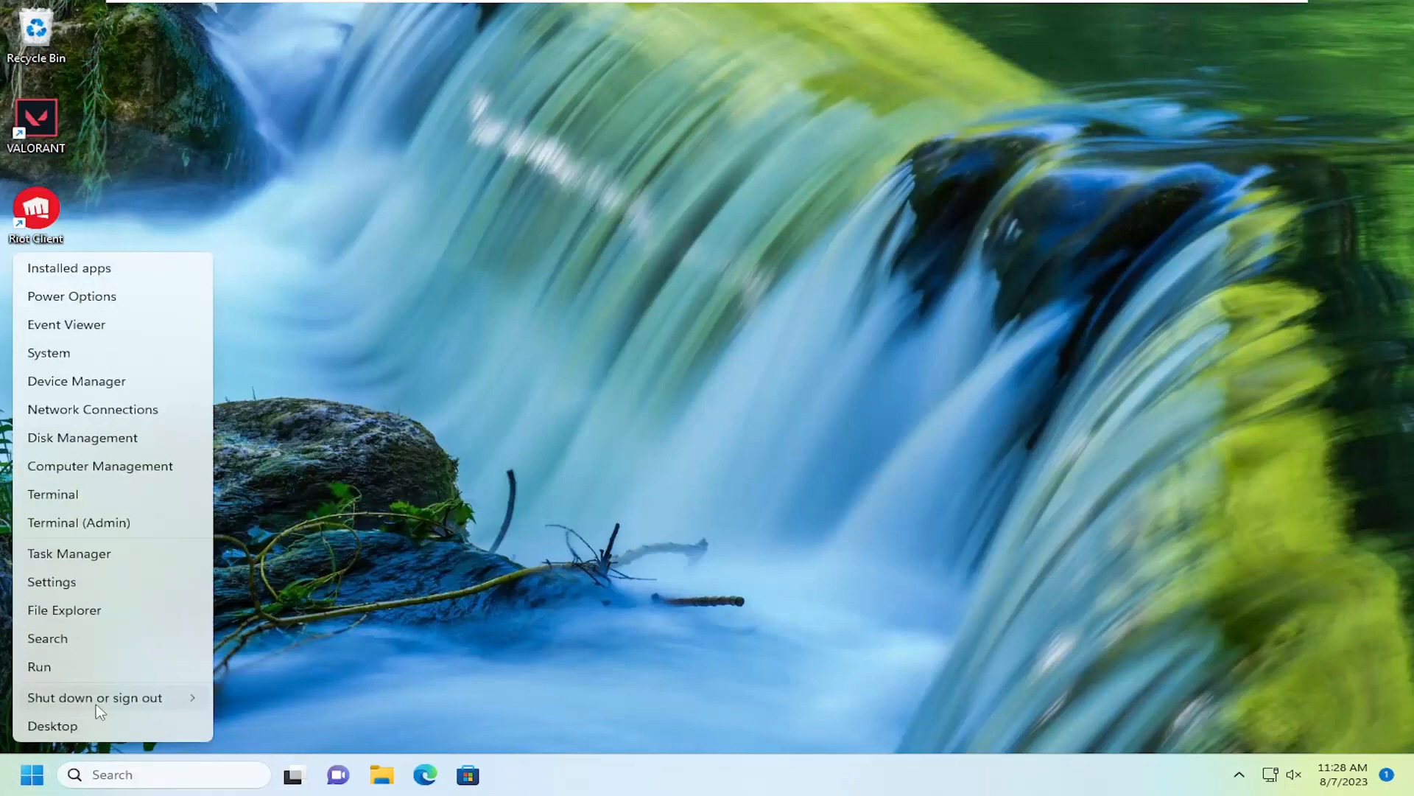
pyautogui.click(94, 697)
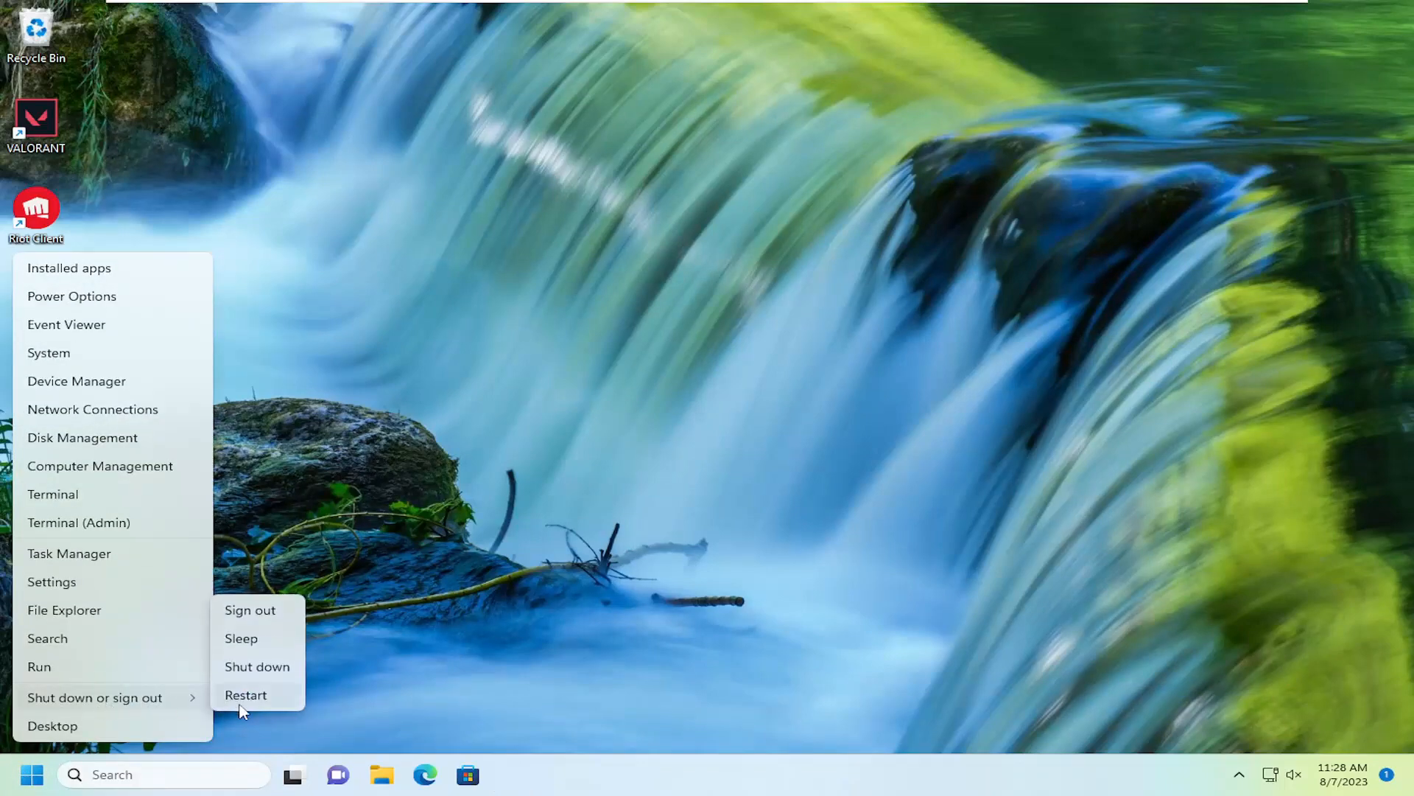
pyautogui.click(246, 694)
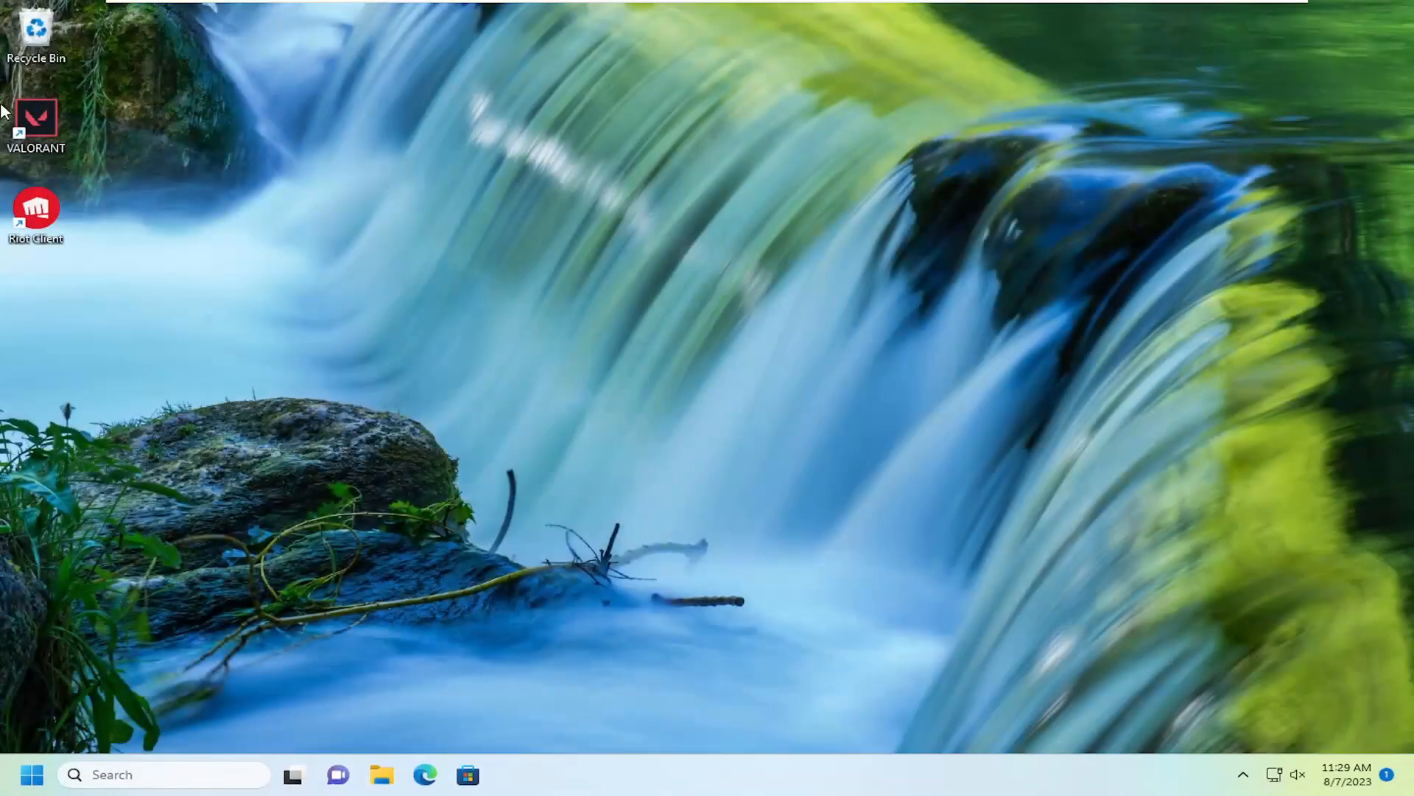
pyautogui.moveTo(35, 122)
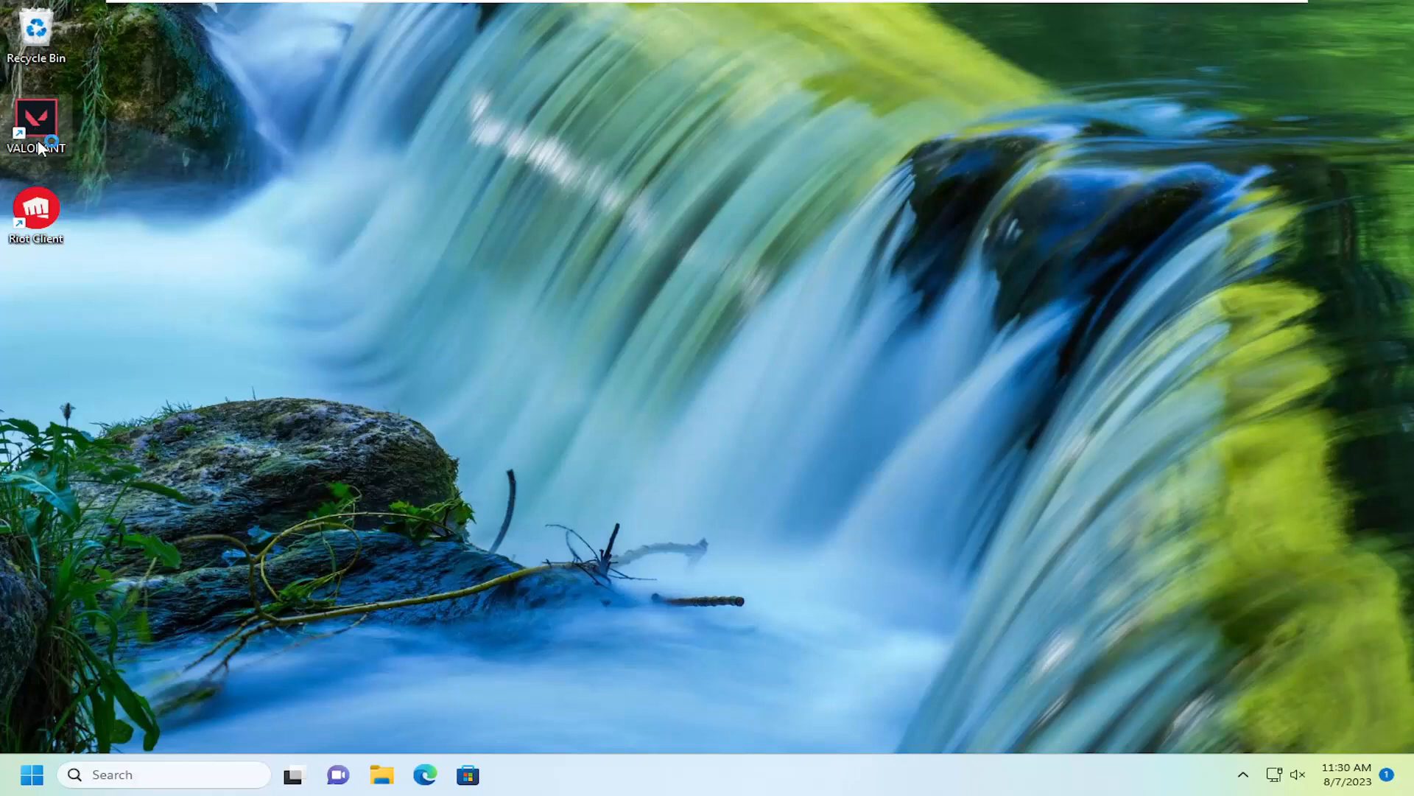
pyautogui.moveTo(35, 122)
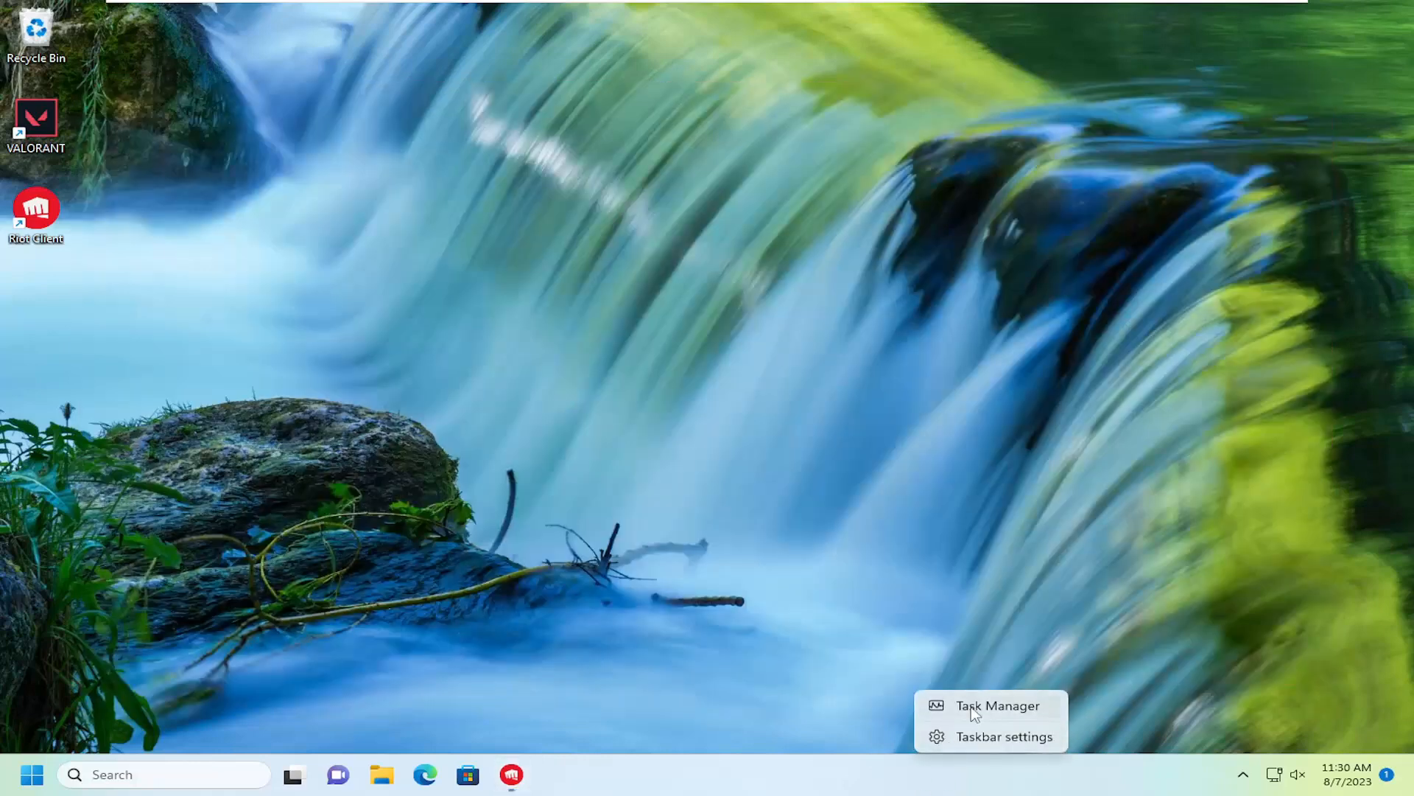
# Enable the vgtray entry on Task Manager's Startup apps page, then close Task Manager
pyautogui.click(996, 706)
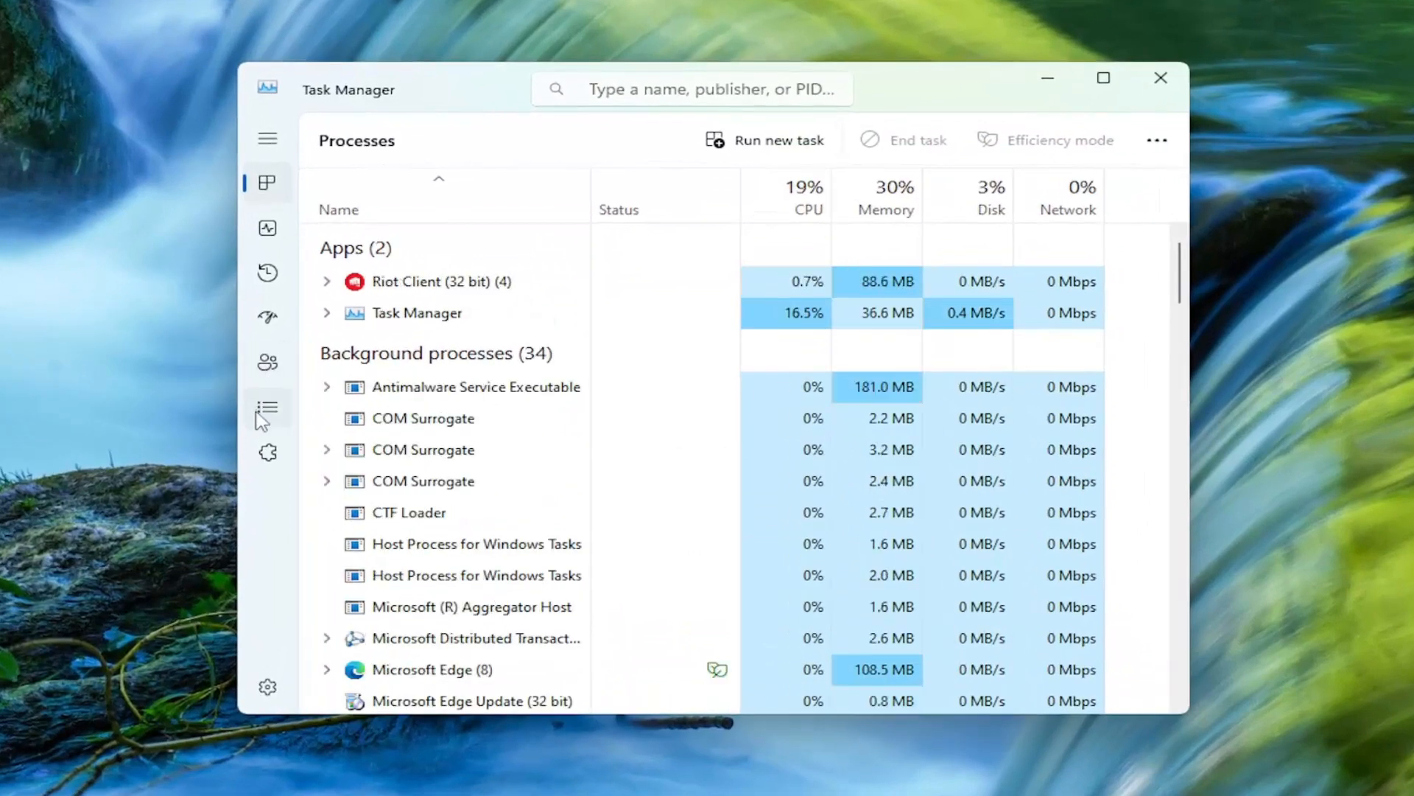
pyautogui.moveTo(267, 318)
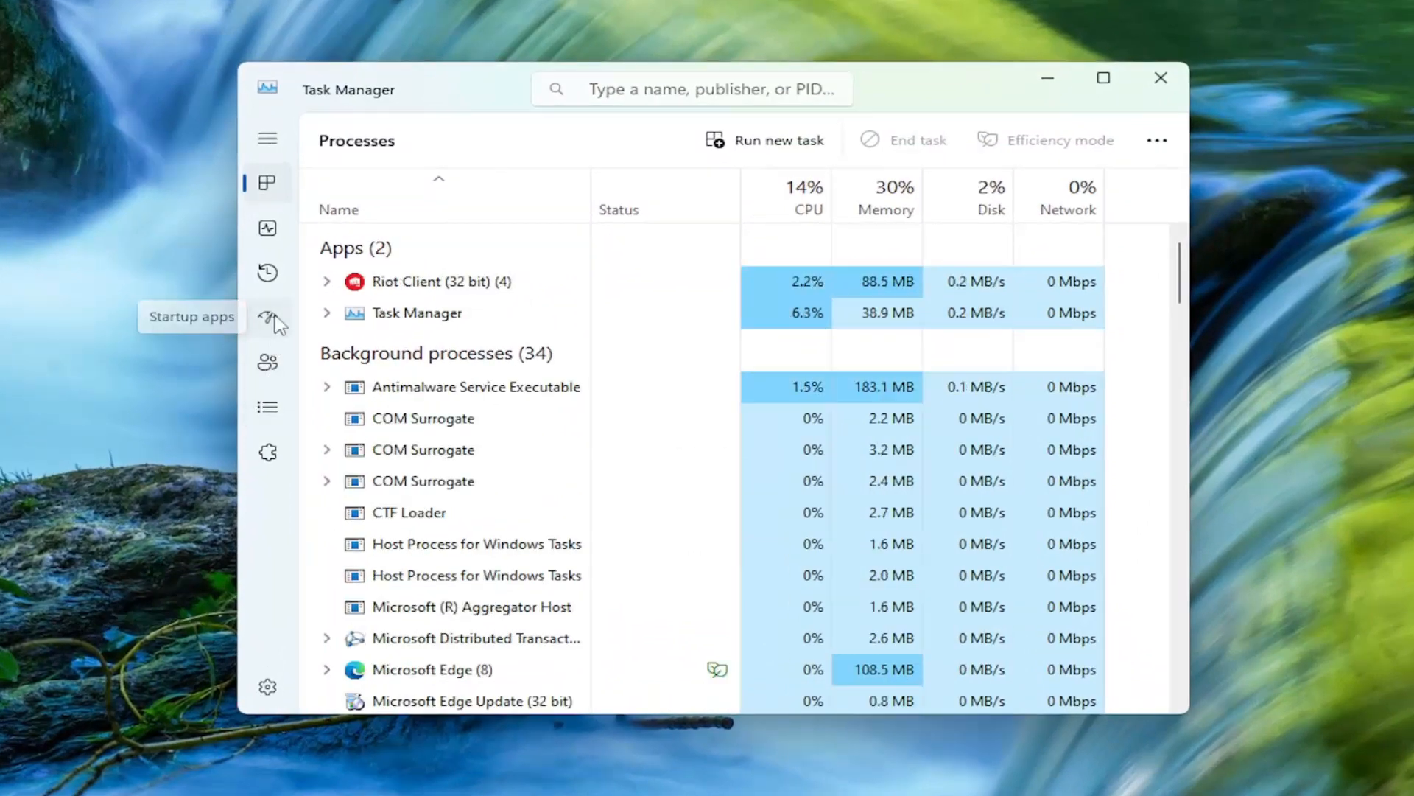
pyautogui.click(267, 321)
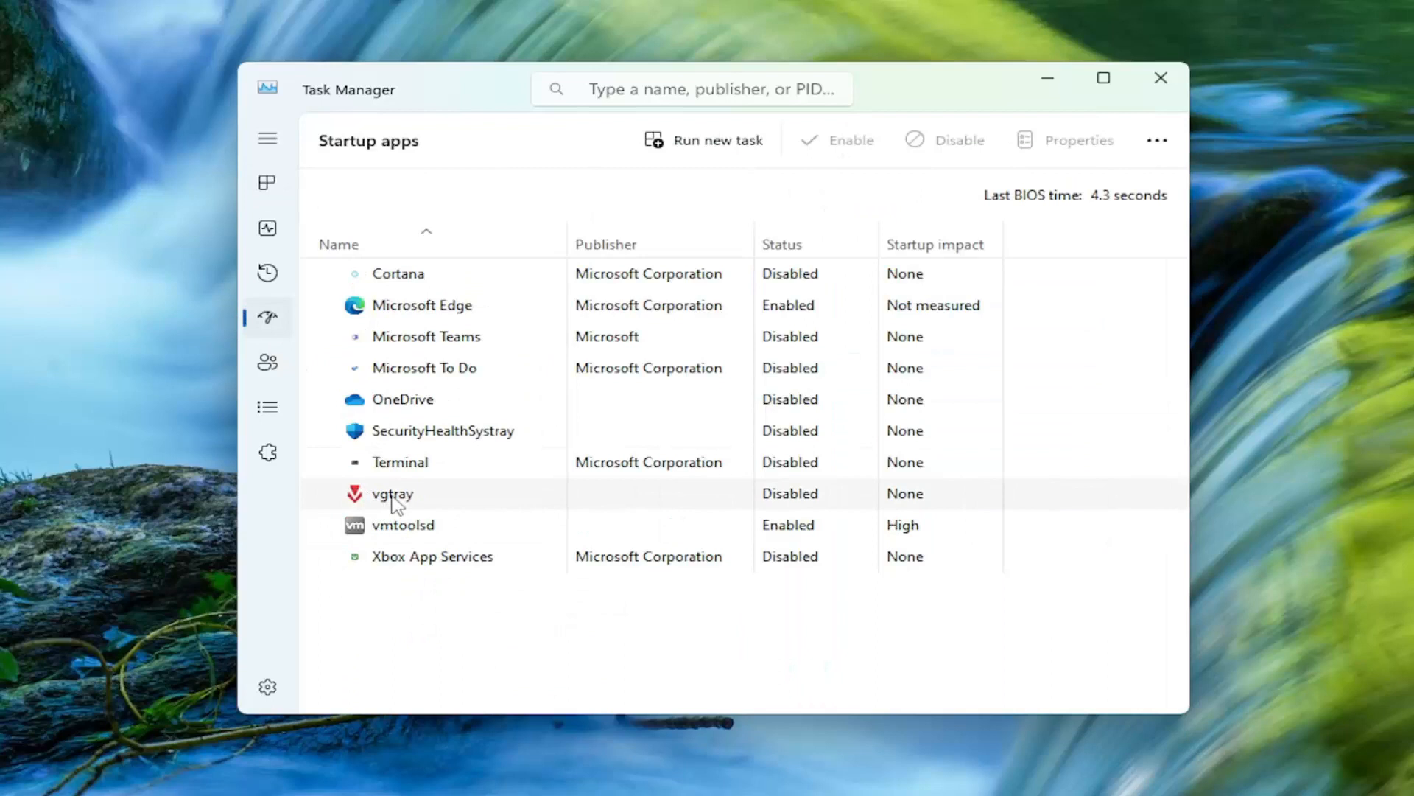
pyautogui.click(392, 493)
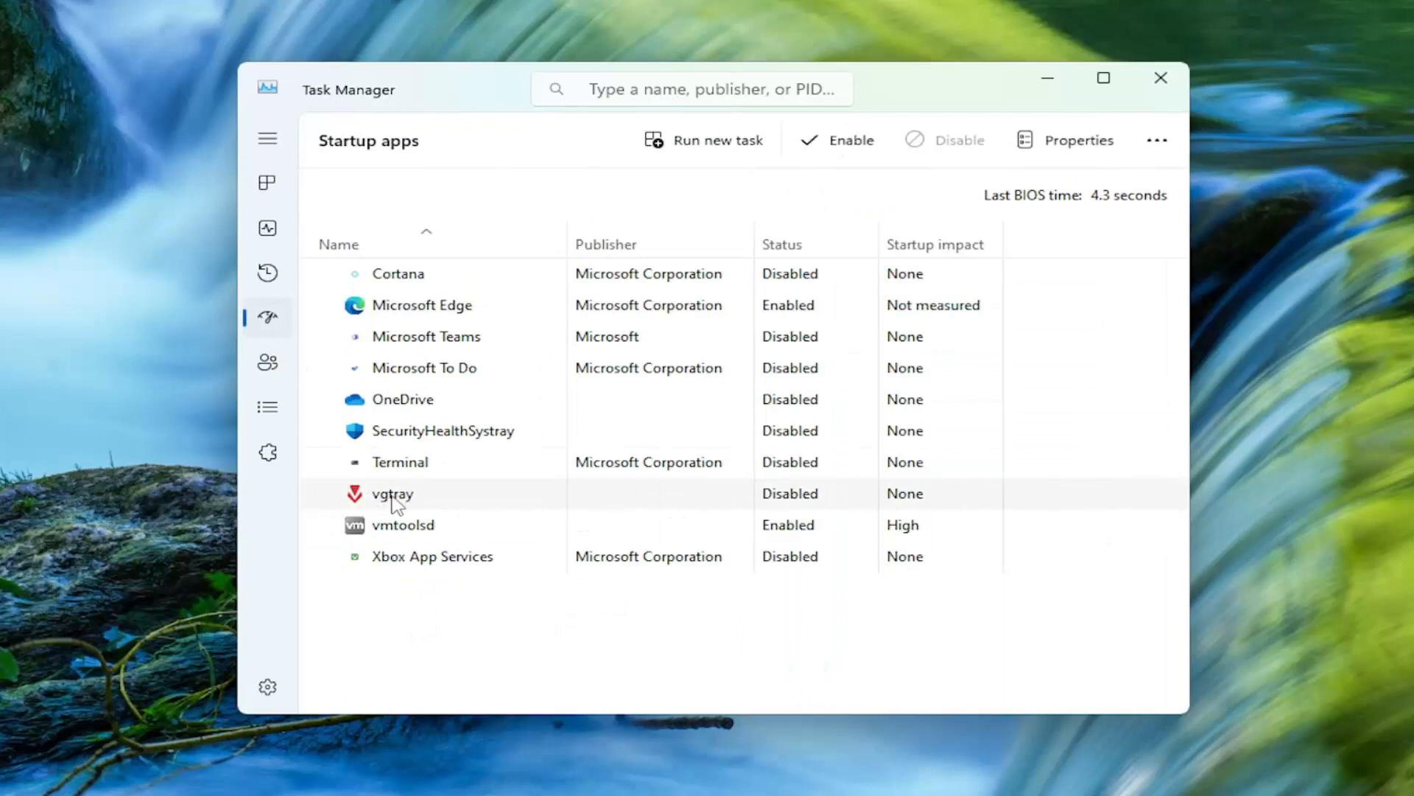
pyautogui.click(848, 140)
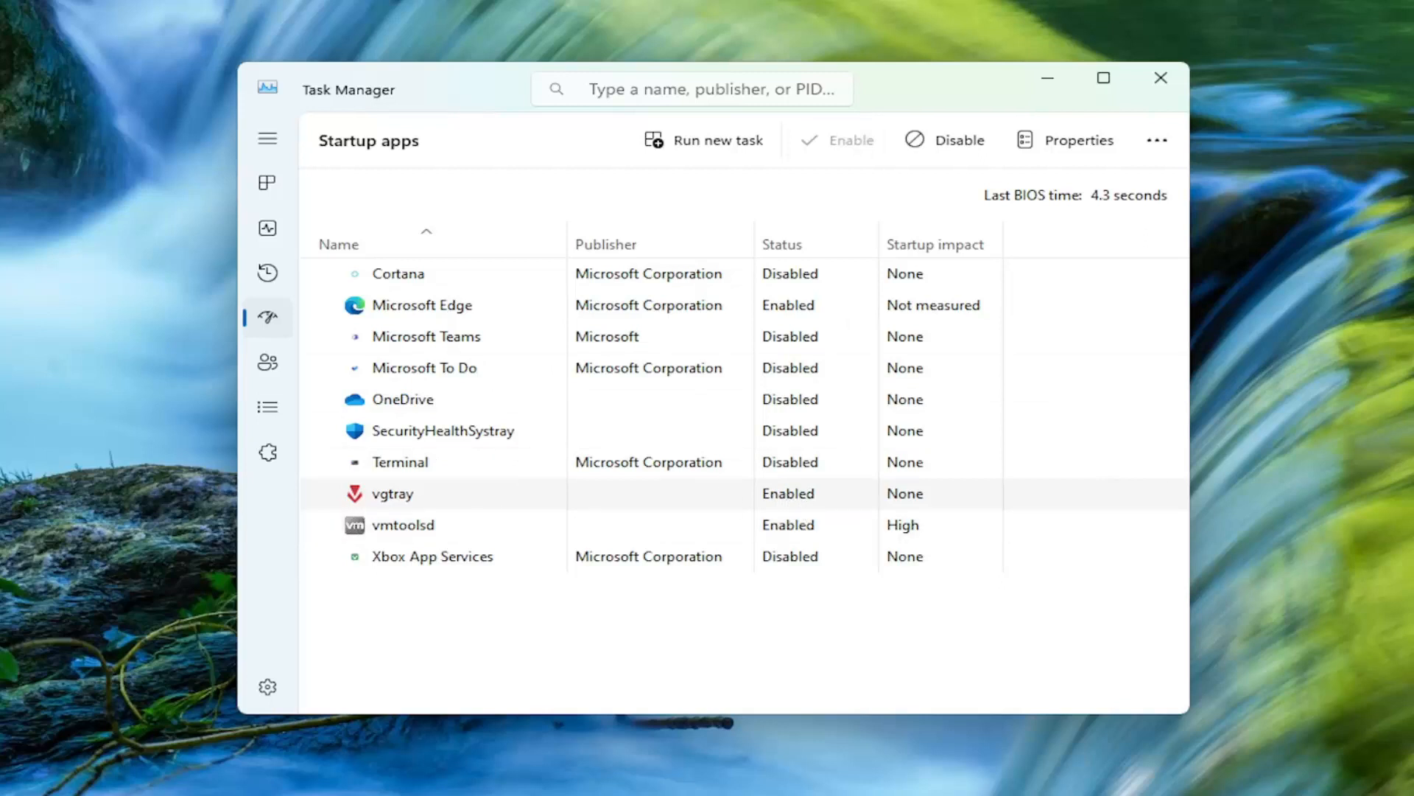
pyautogui.moveTo(389, 526)
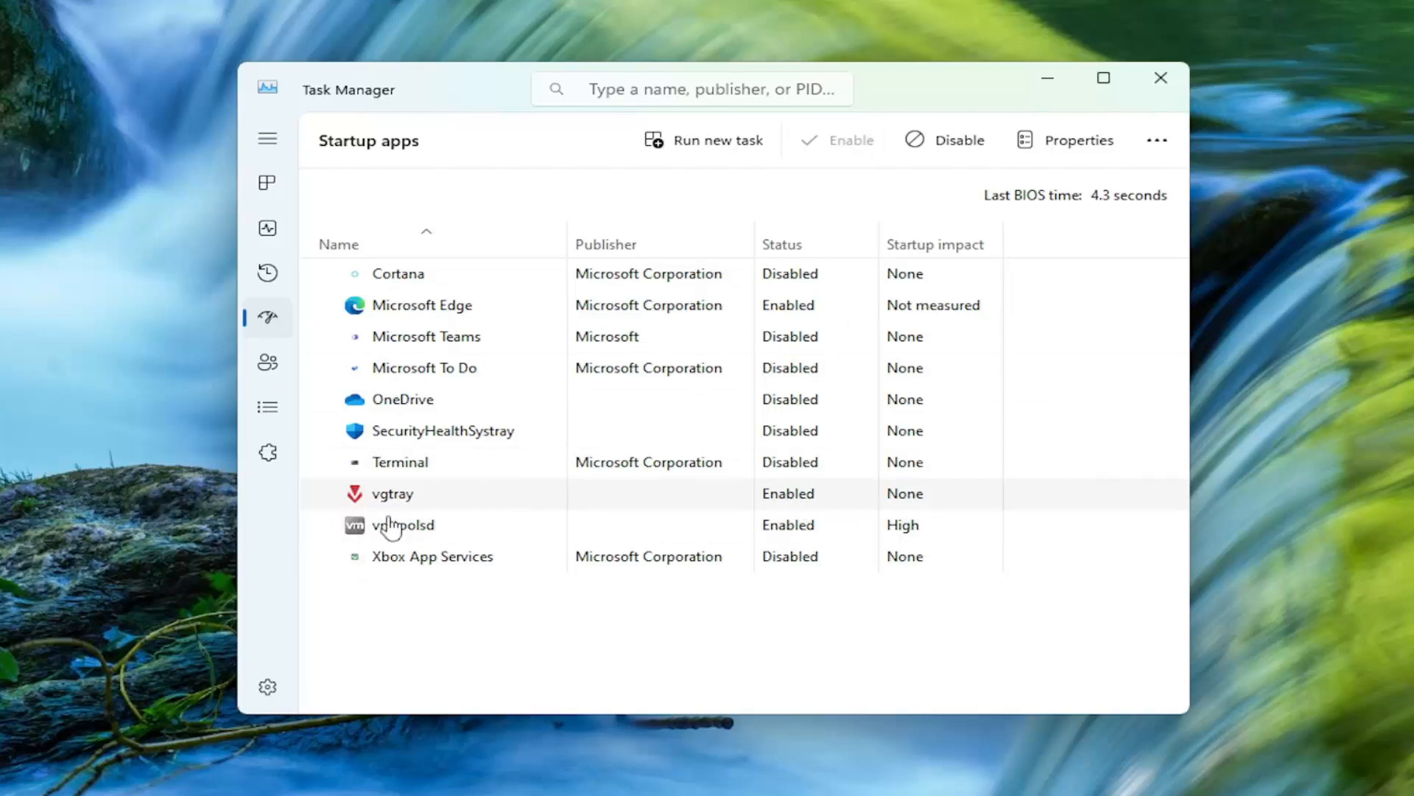
pyautogui.moveTo(376, 500)
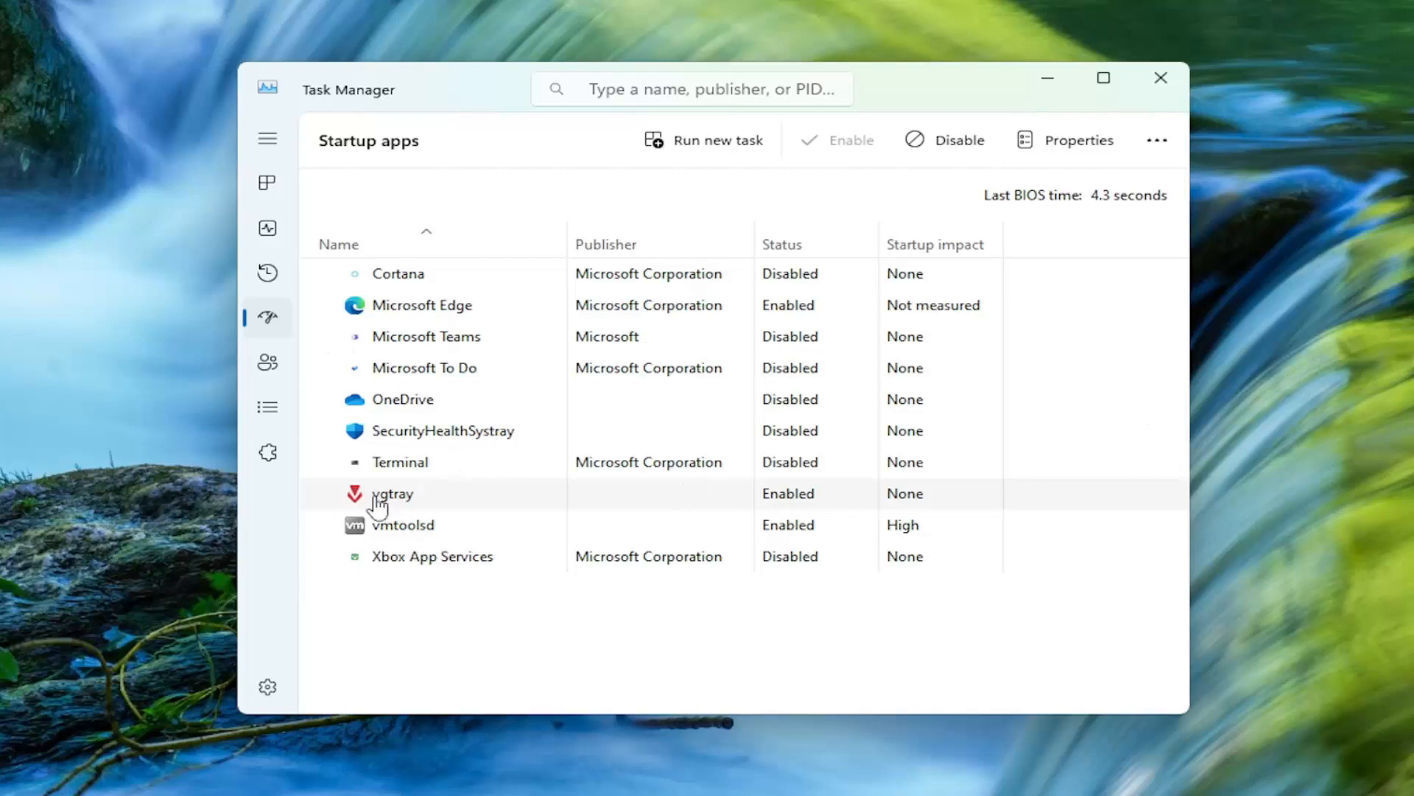
pyautogui.moveTo(403, 526)
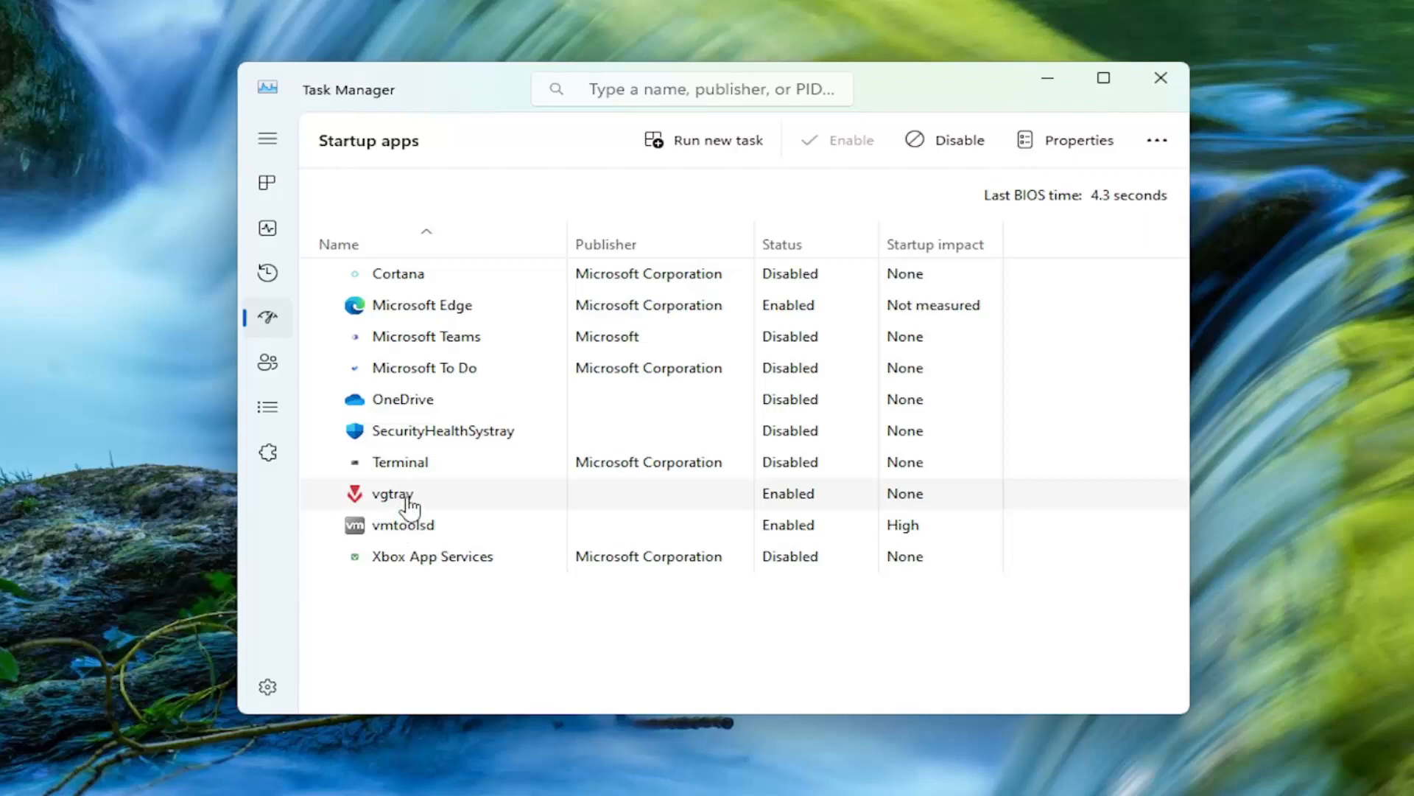
pyautogui.moveTo(442, 477)
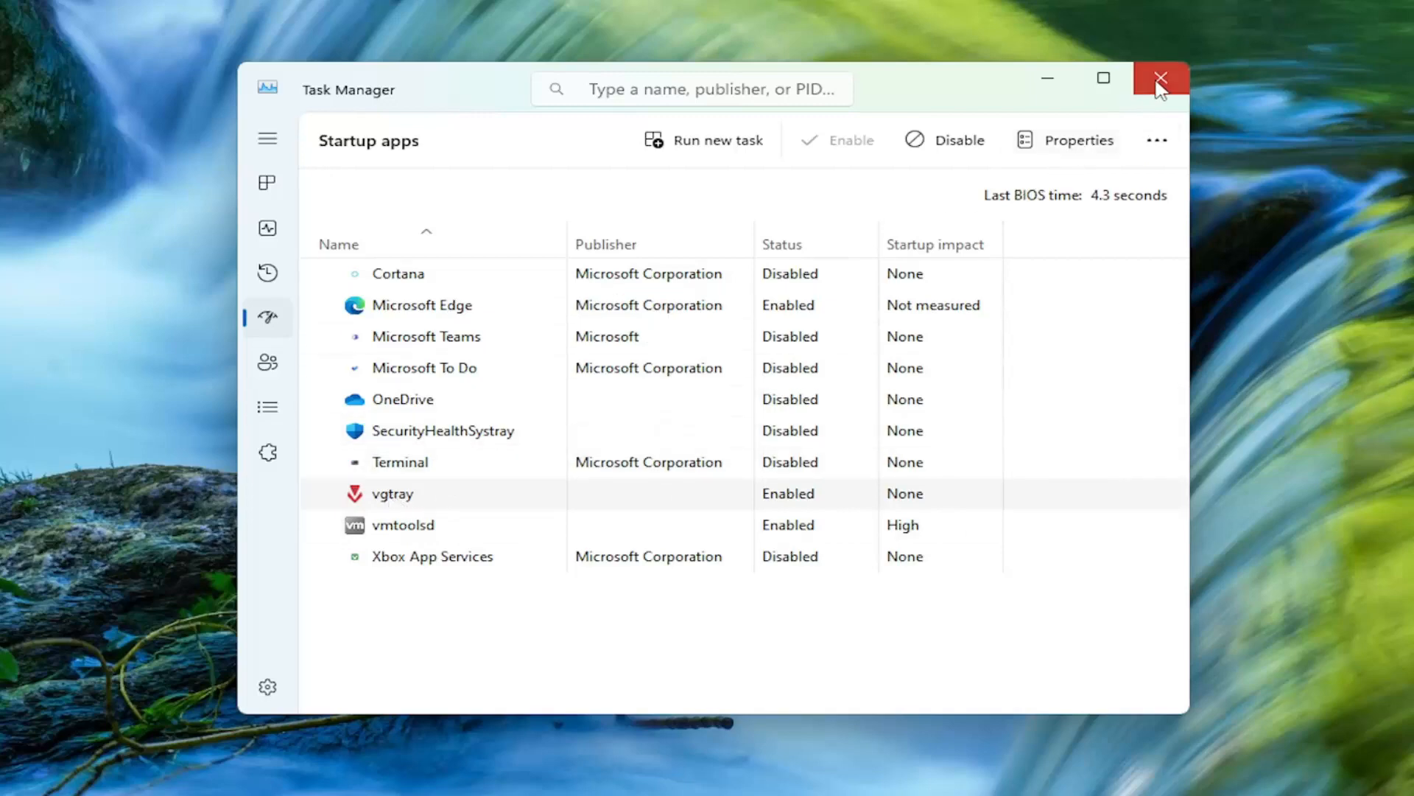
pyautogui.click(1159, 78)
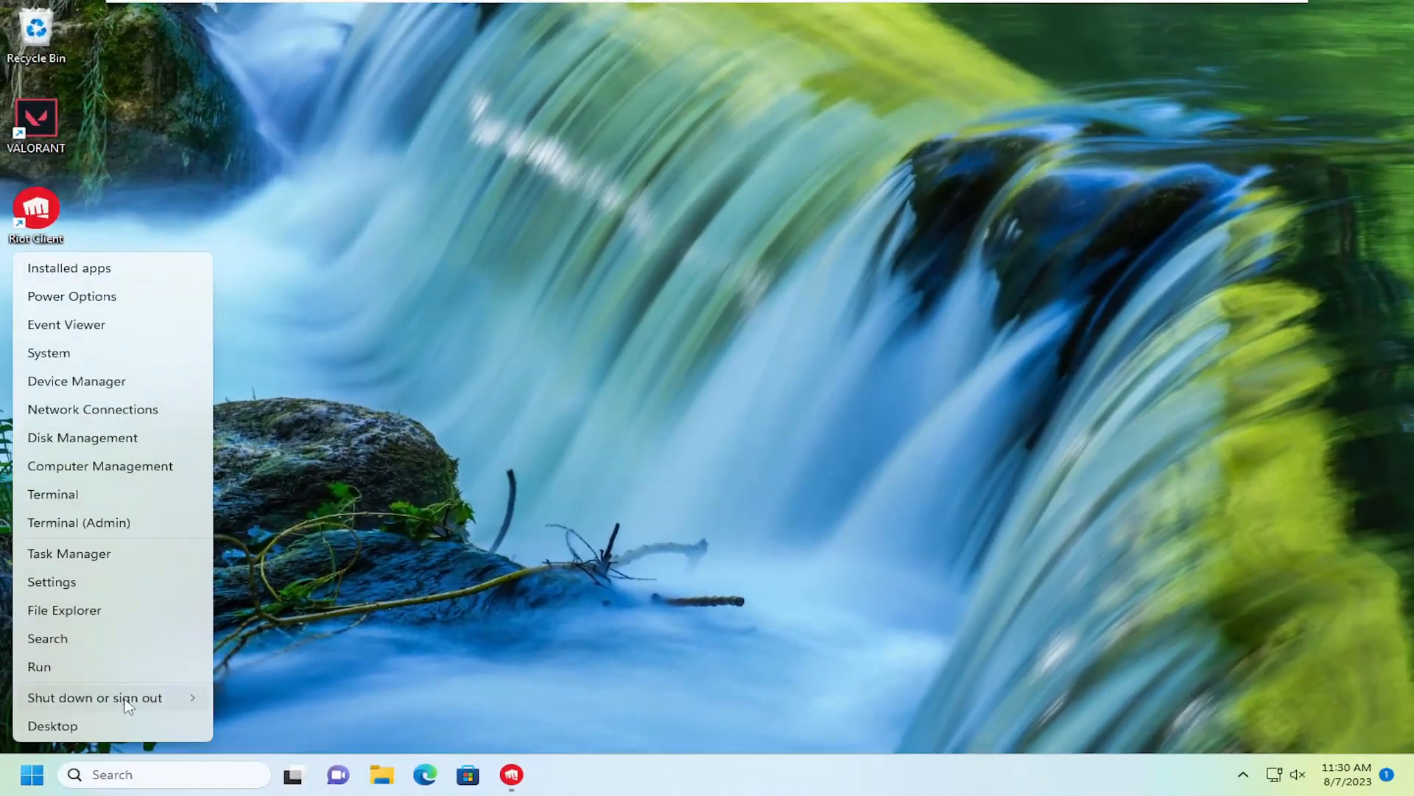
# Bring up the Shut down or sign out options from the Start button's menu
pyautogui.click(94, 697)
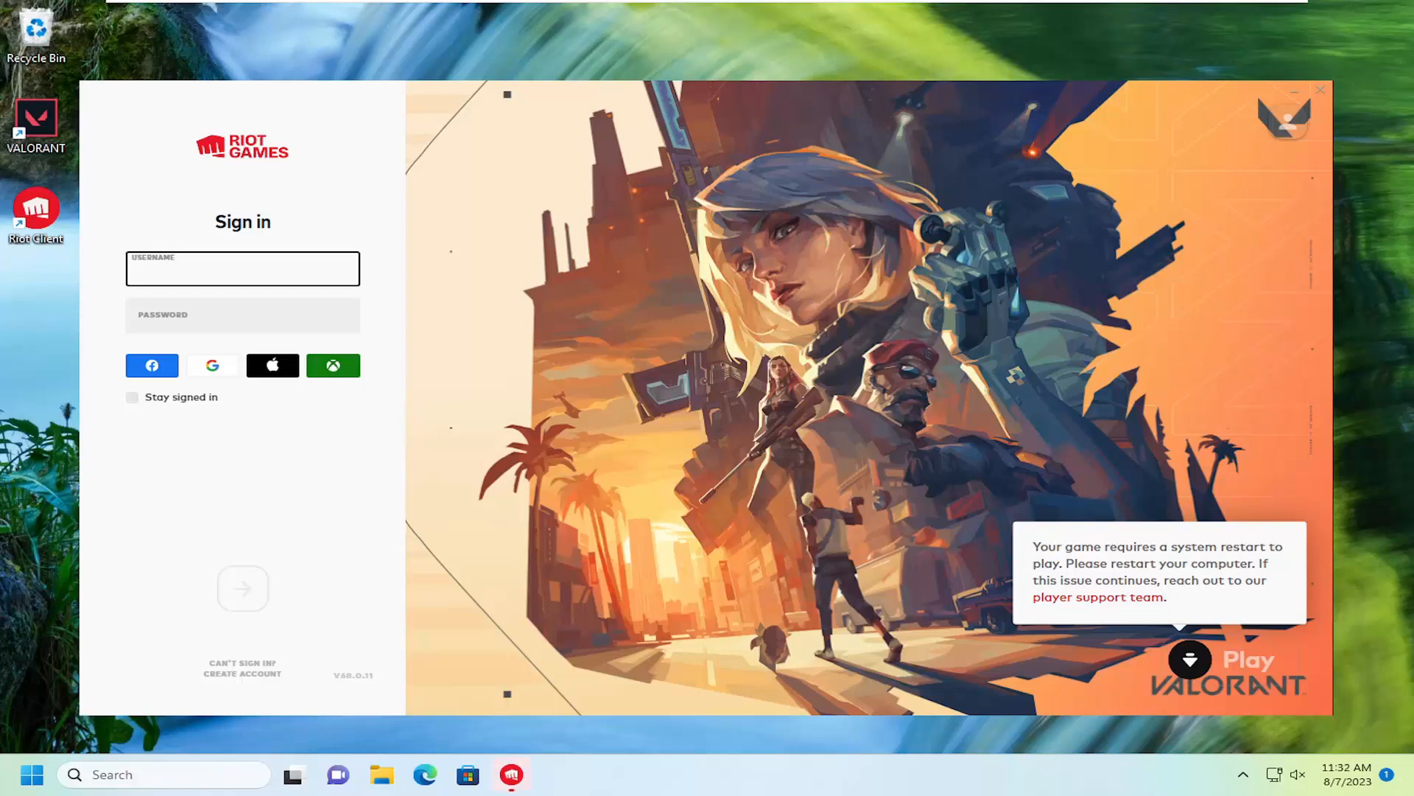
pyautogui.moveTo(1018, 327)
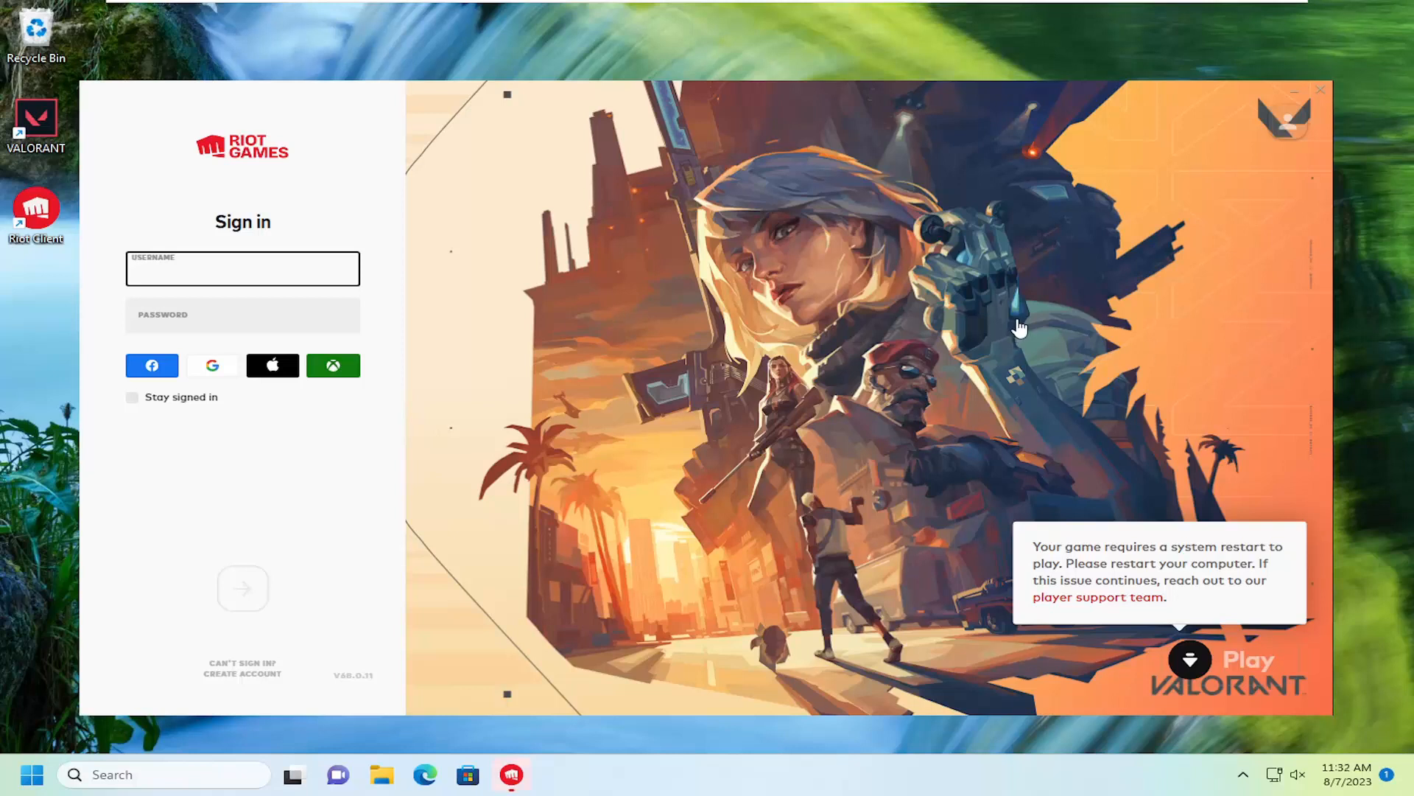
pyautogui.moveTo(602, 381)
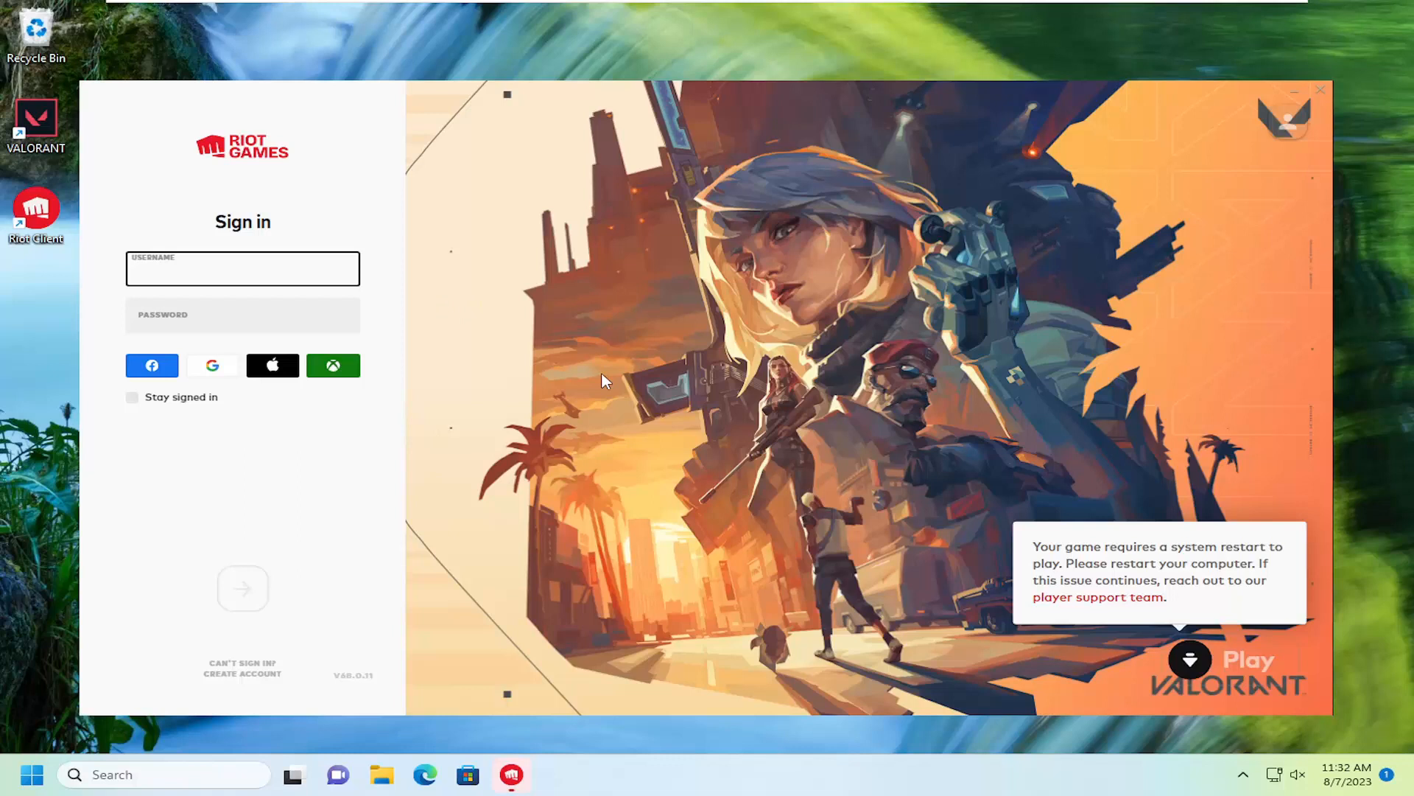
pyautogui.click(243, 269)
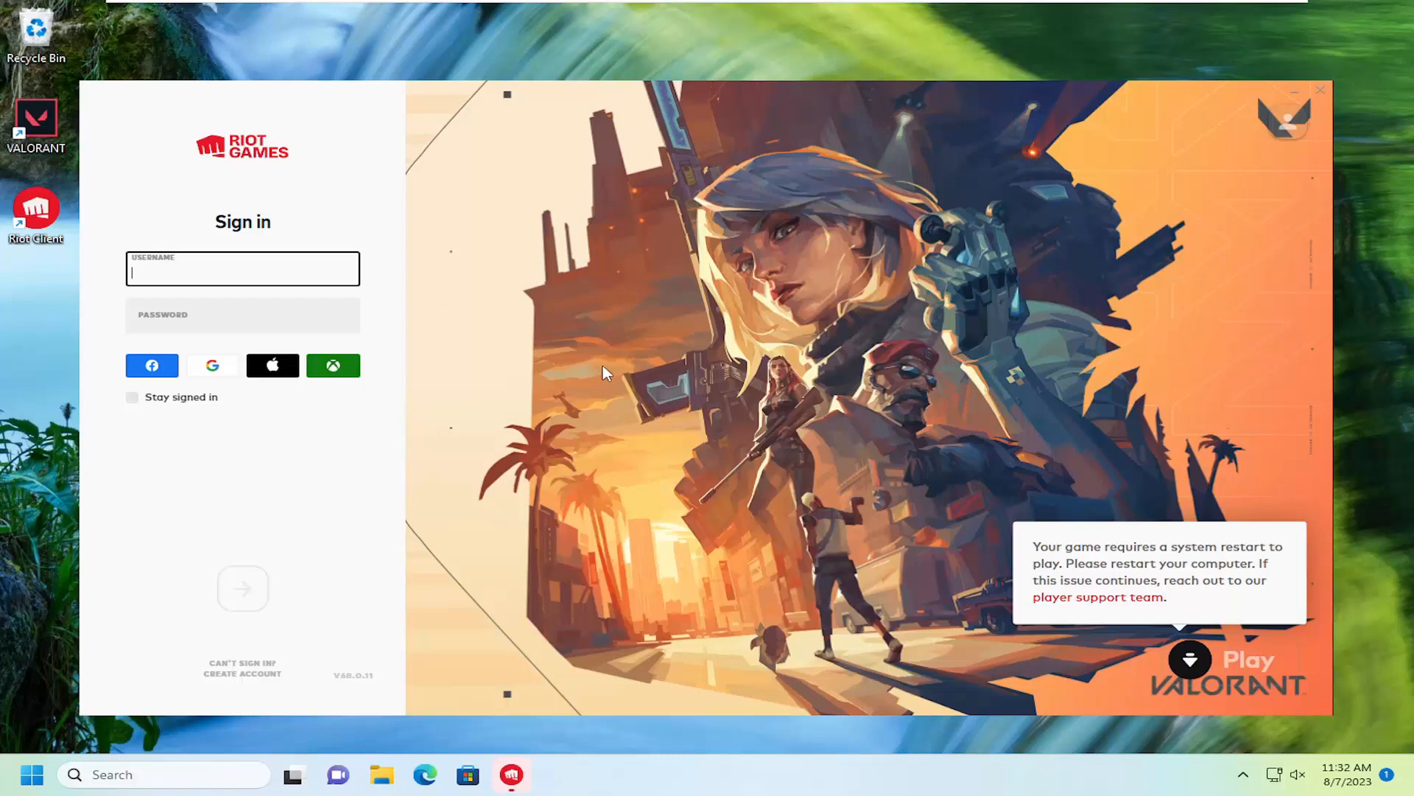
pyautogui.moveTo(591, 359)
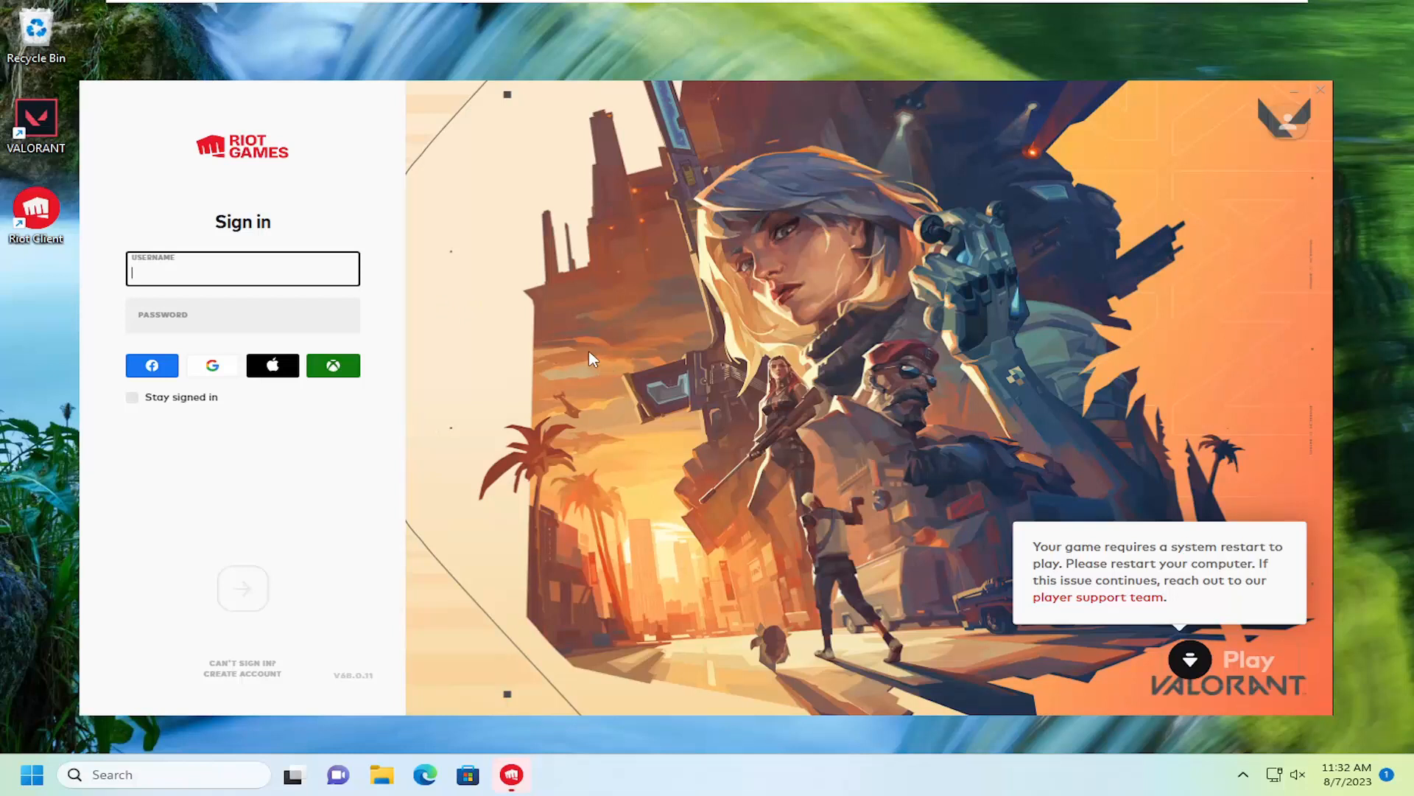
pyautogui.moveTo(560, 439)
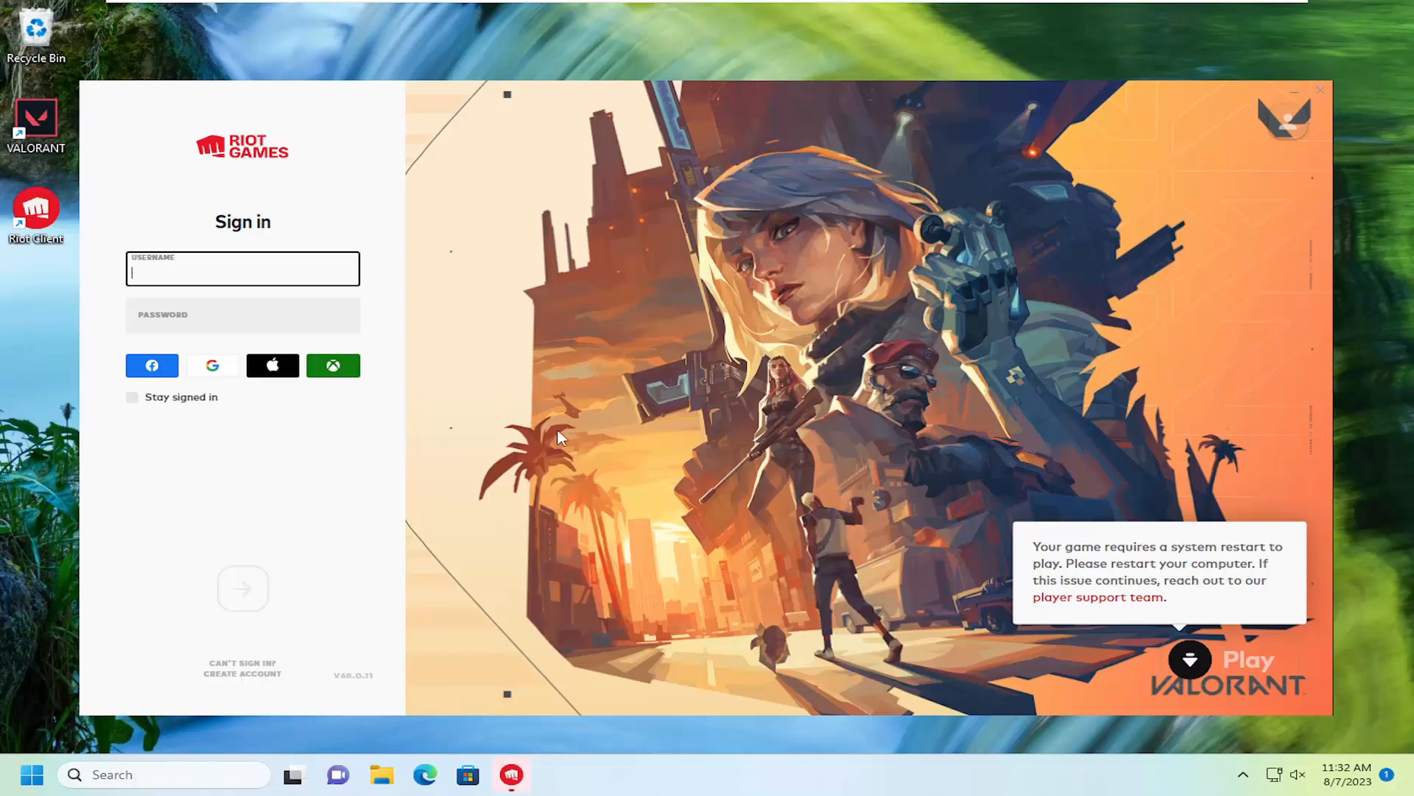
pyautogui.moveTo(688, 436)
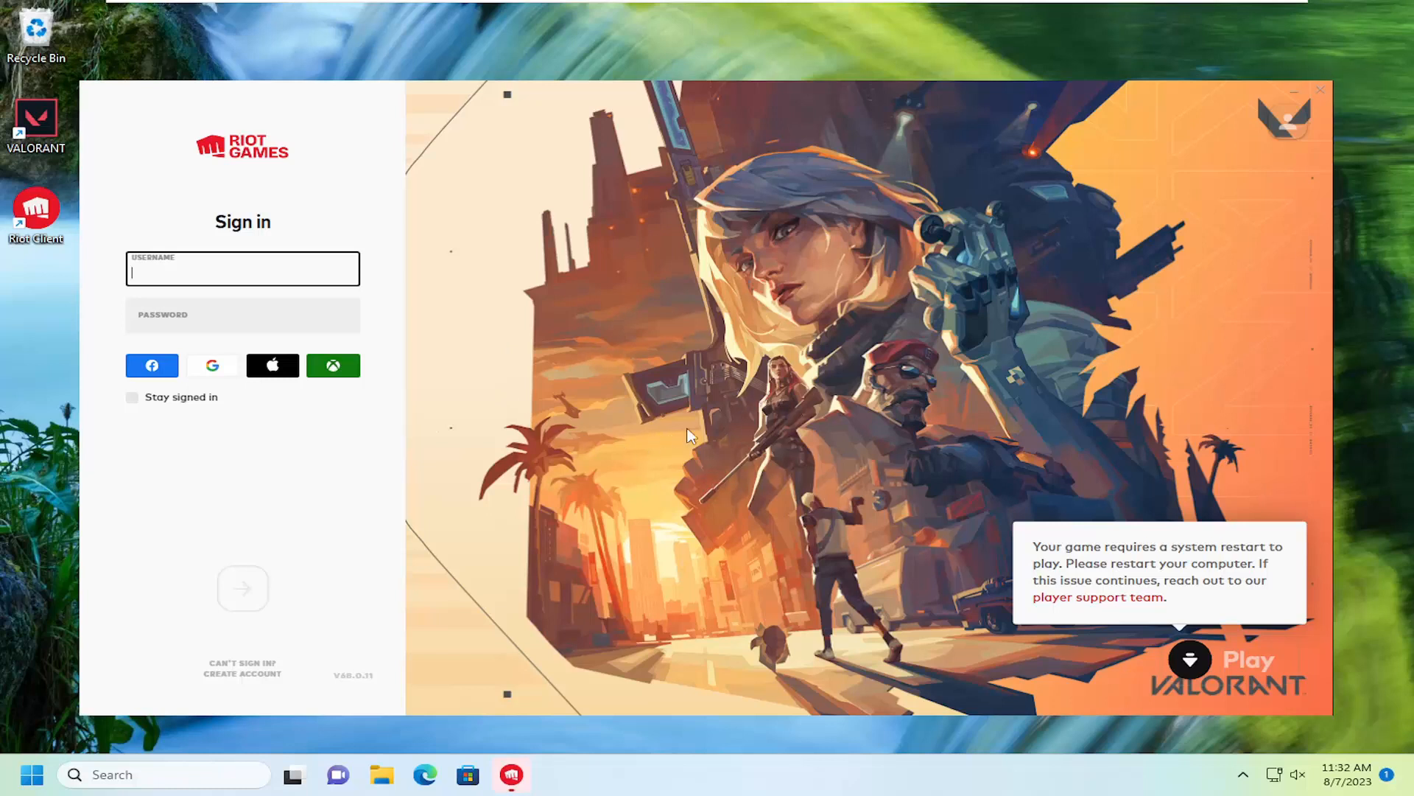
pyautogui.moveTo(95, 206)
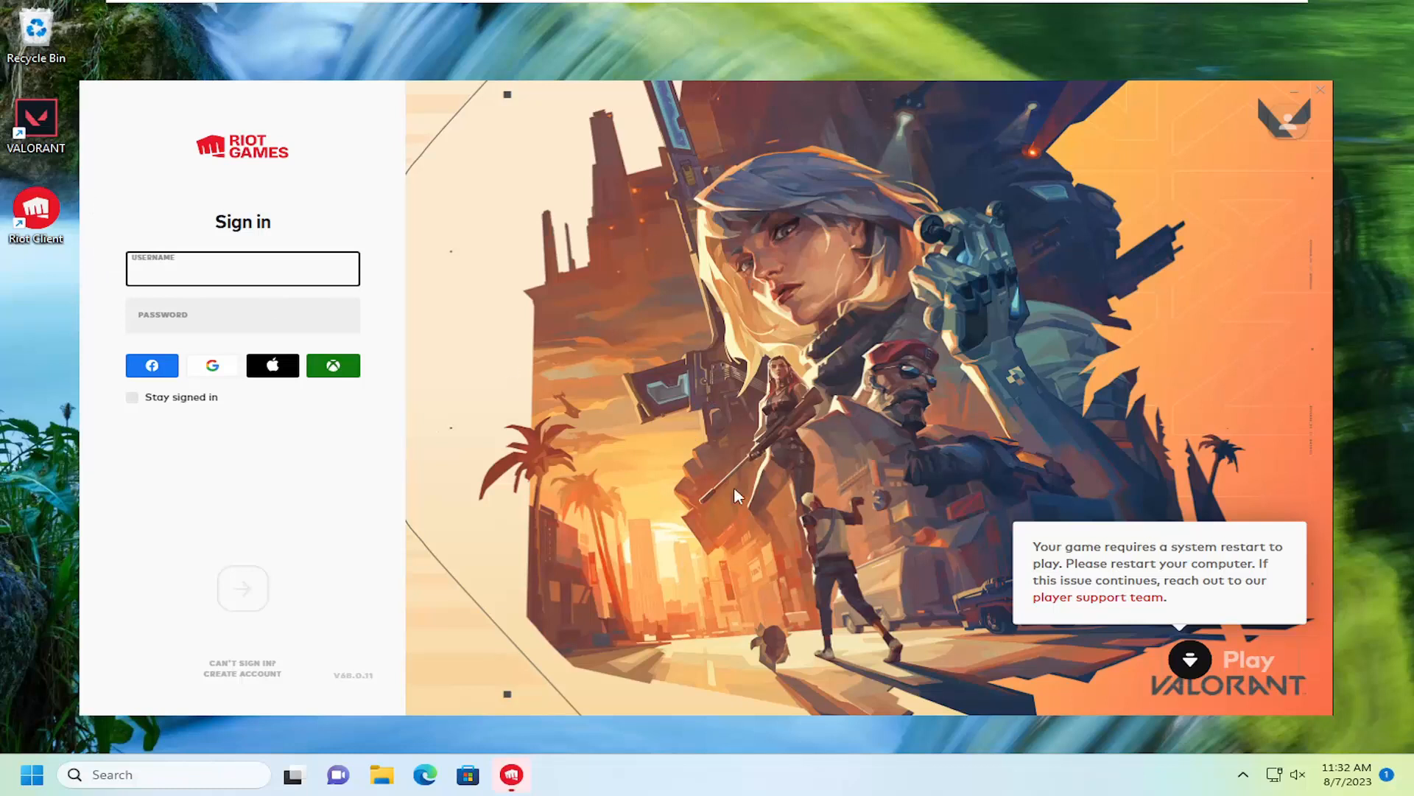
pyautogui.click(242, 268)
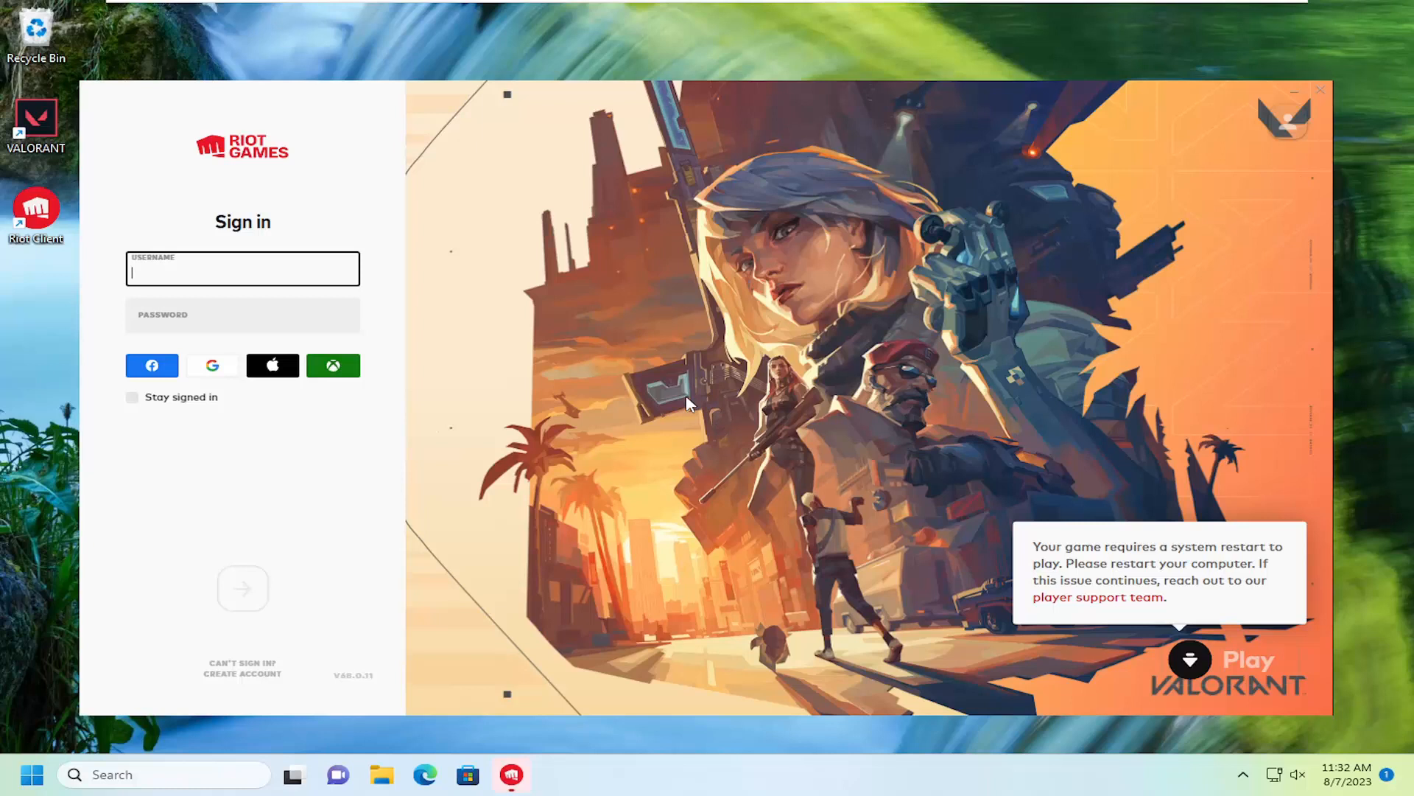
pyautogui.moveTo(634, 440)
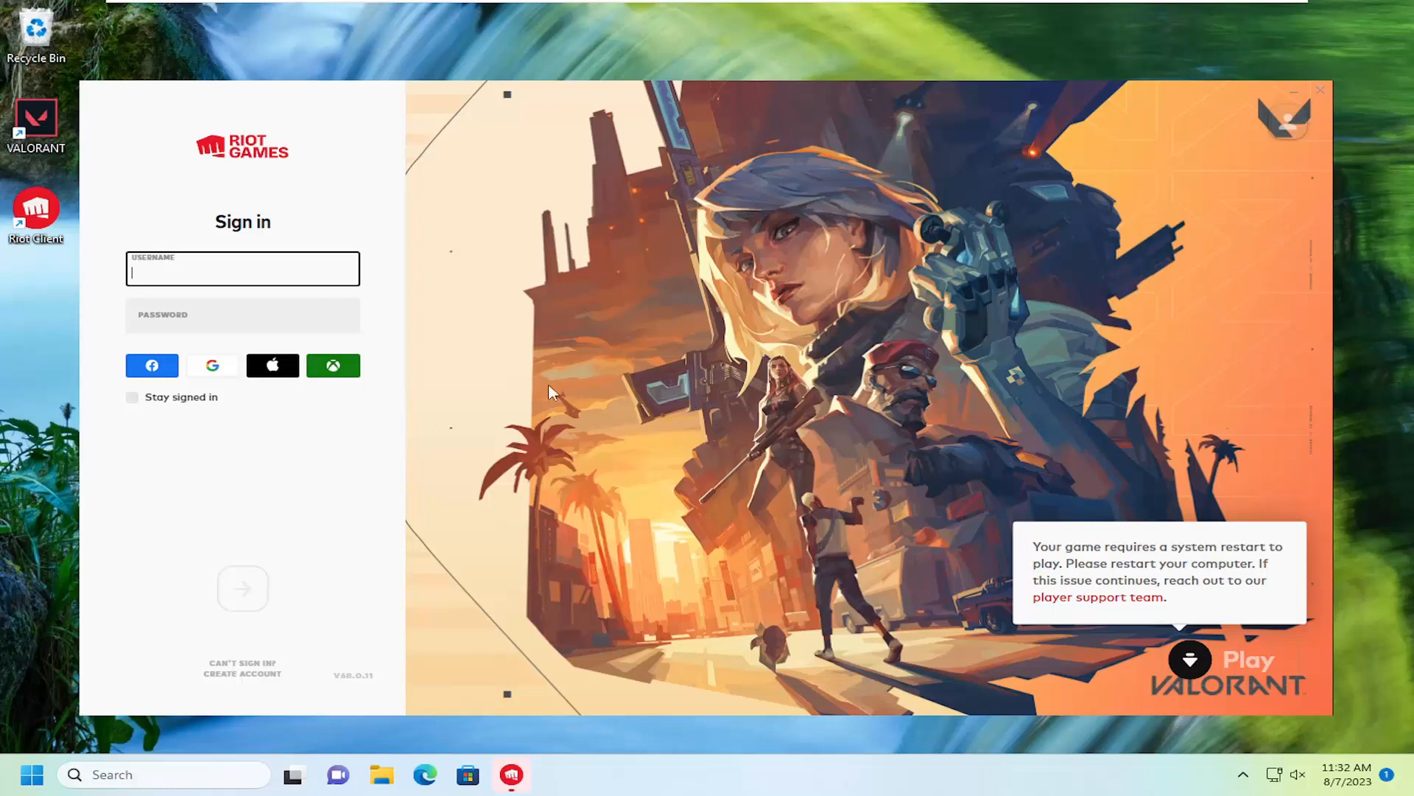
pyautogui.moveTo(648, 423)
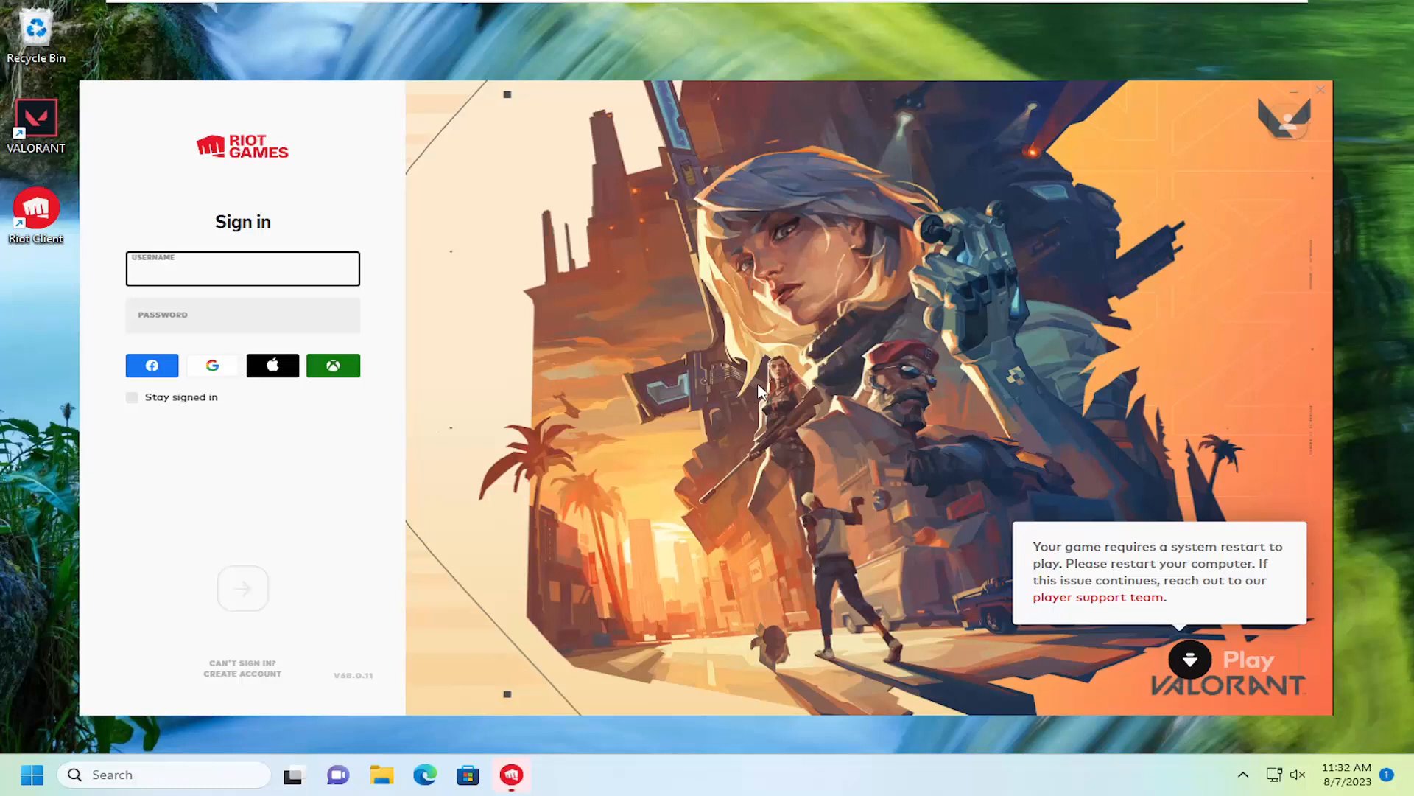
pyautogui.moveTo(1117, 678)
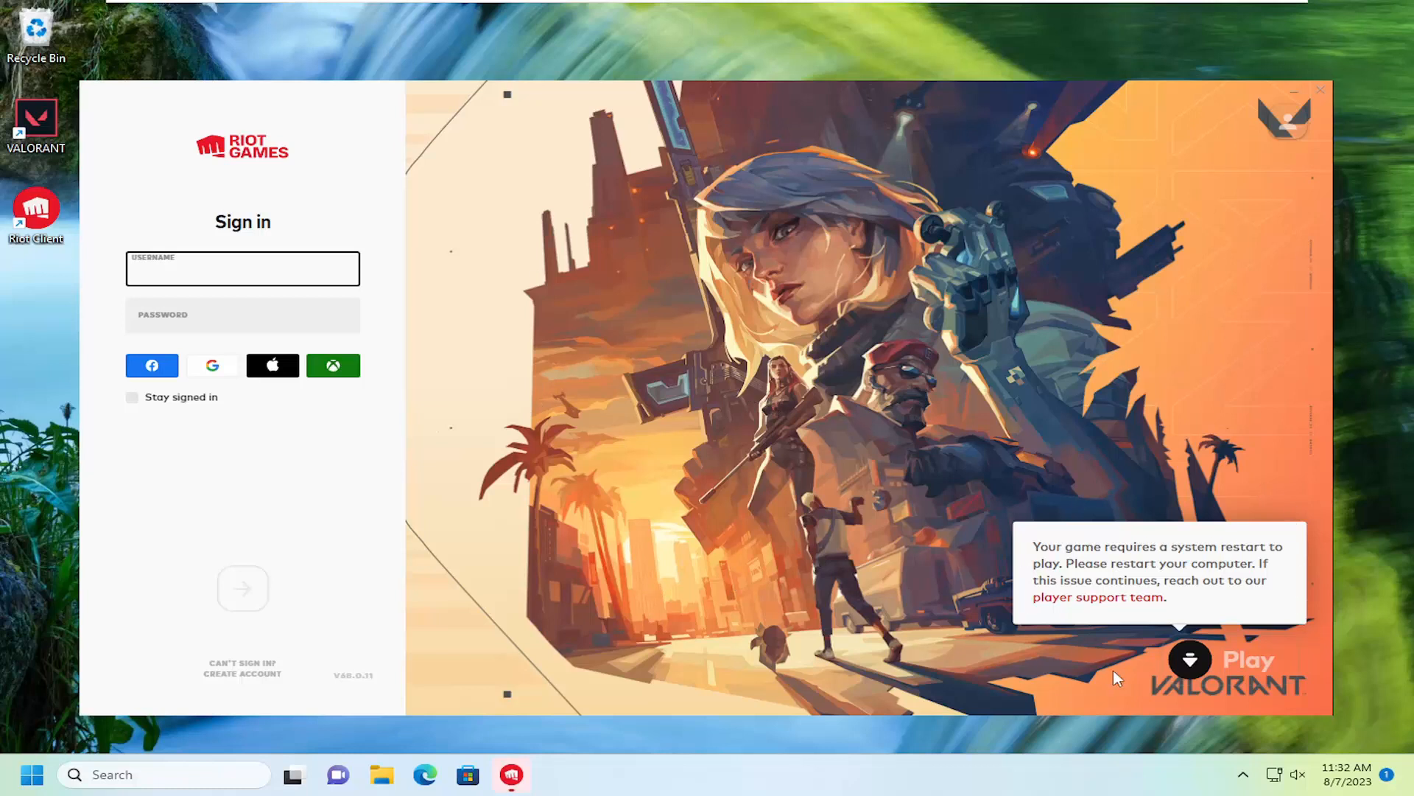